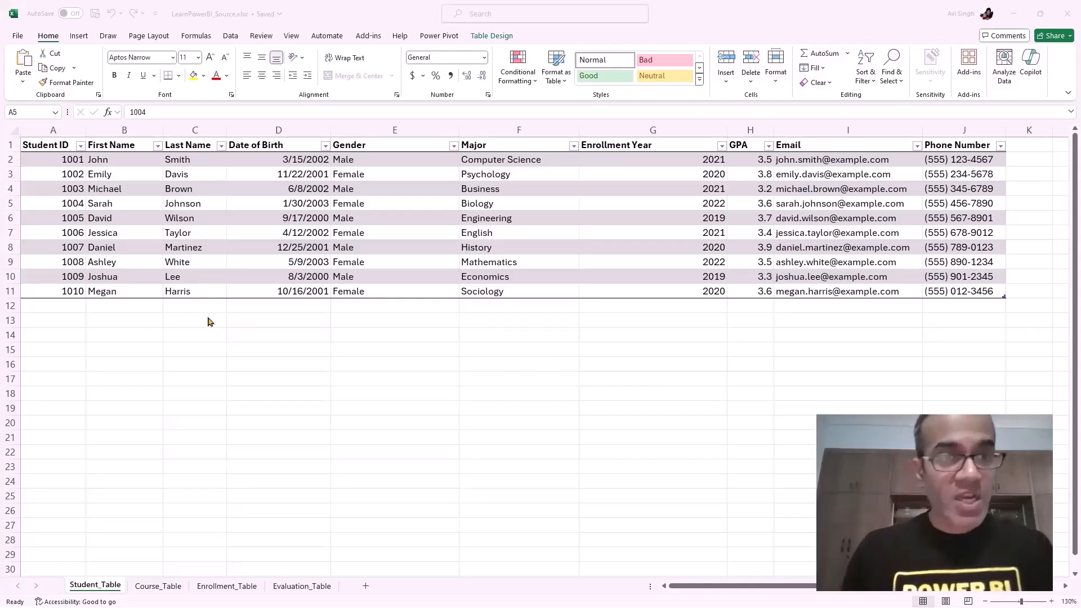
Step: Browse the Student, Course and Enrollment sheets, noting the General Psychology course
{"action": "left_click_drag", "start_coordinate": [52, 144], "coordinate": [279, 233]}
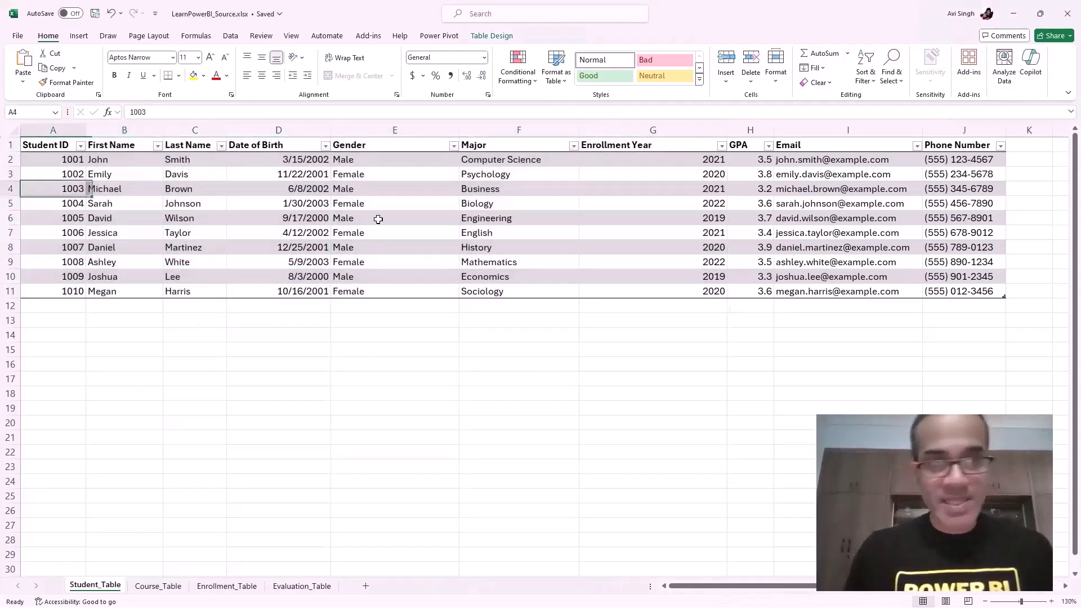
{"action": "left_click", "coordinate": [157, 586]}
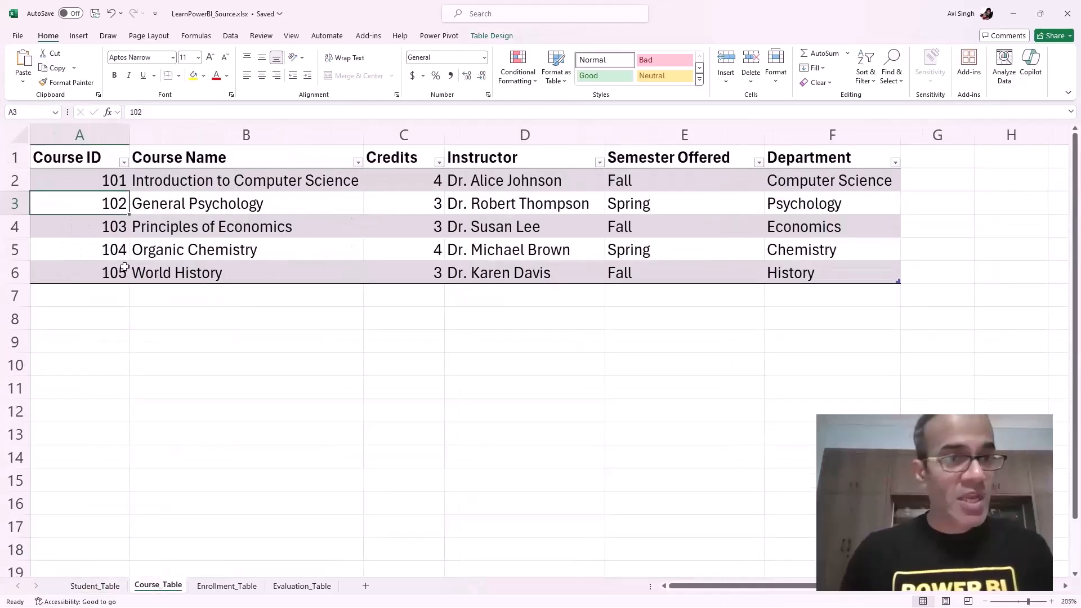
{"action": "left_click", "coordinate": [66, 157]}
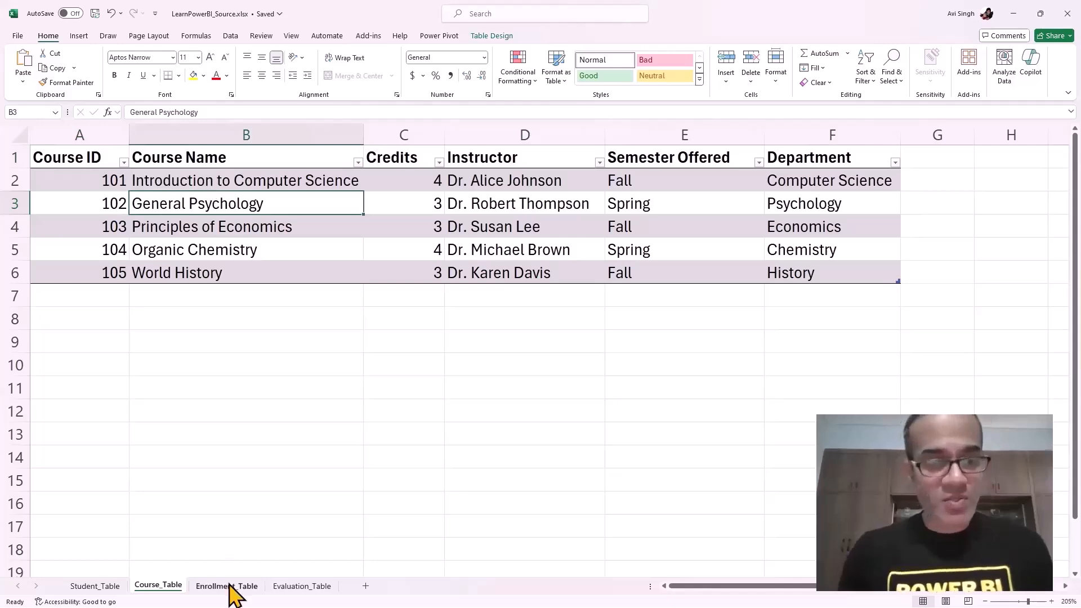
{"action": "left_click", "coordinate": [226, 586]}
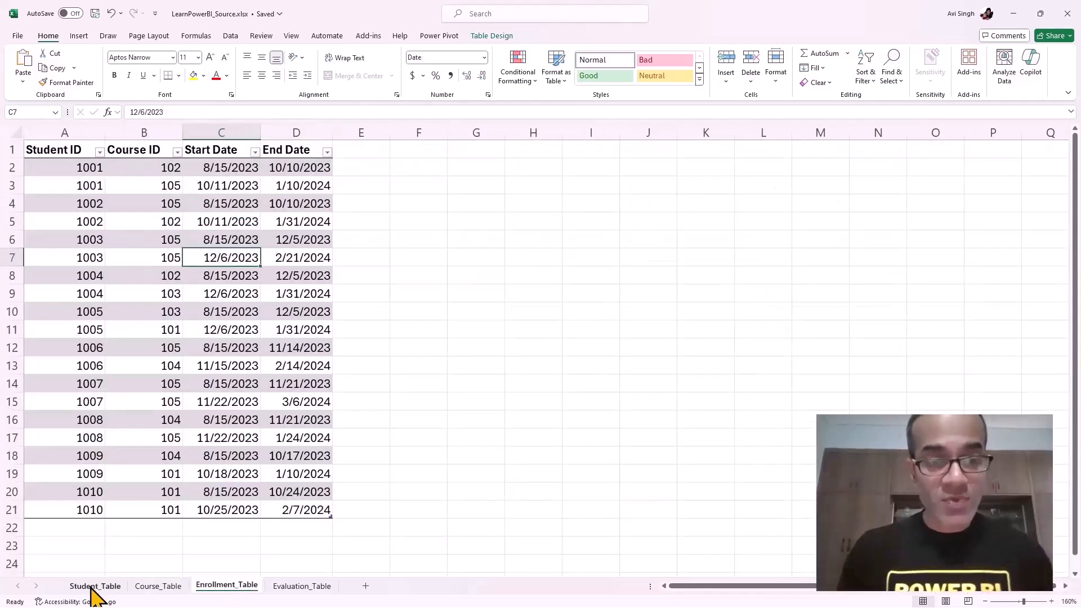
{"action": "left_click", "coordinate": [95, 586]}
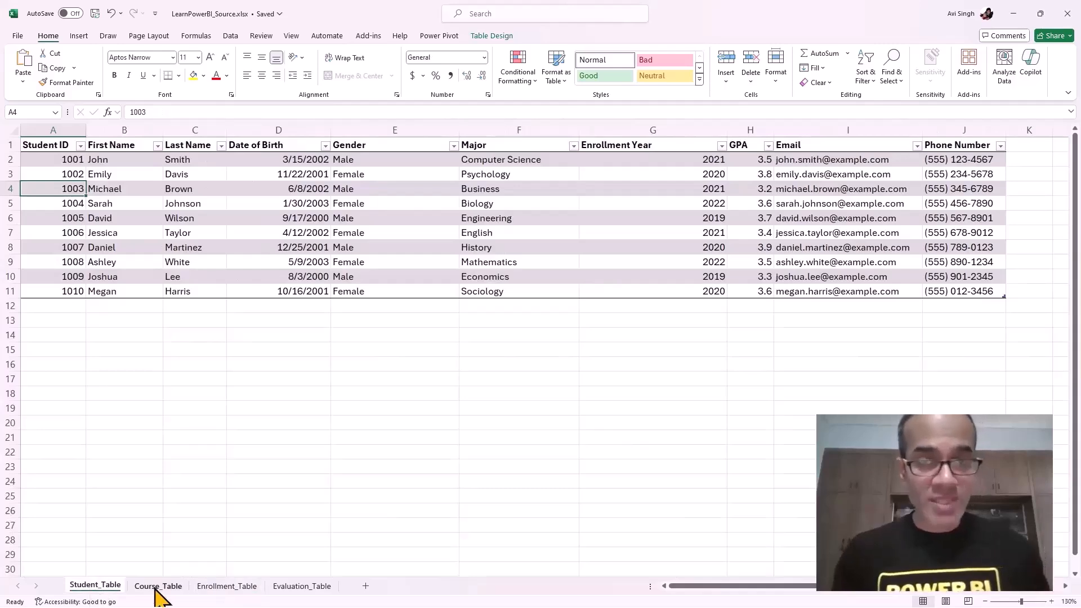
Step: Cycle through the sheets again and inspect Enrollment_Table's first row for Student 1001
{"action": "left_click", "coordinate": [157, 586]}
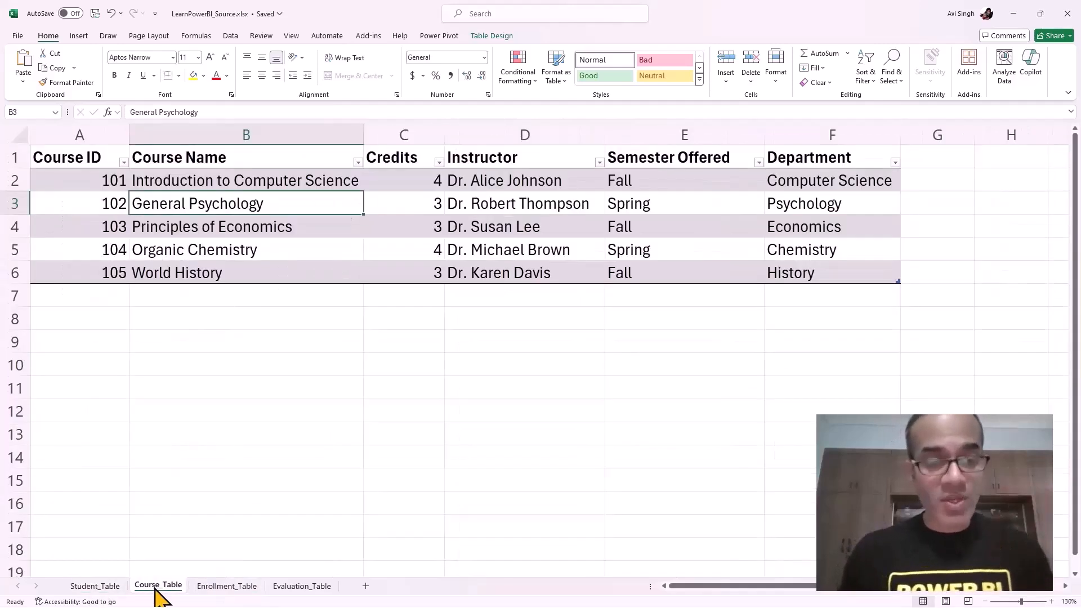
{"action": "left_click", "coordinate": [95, 586]}
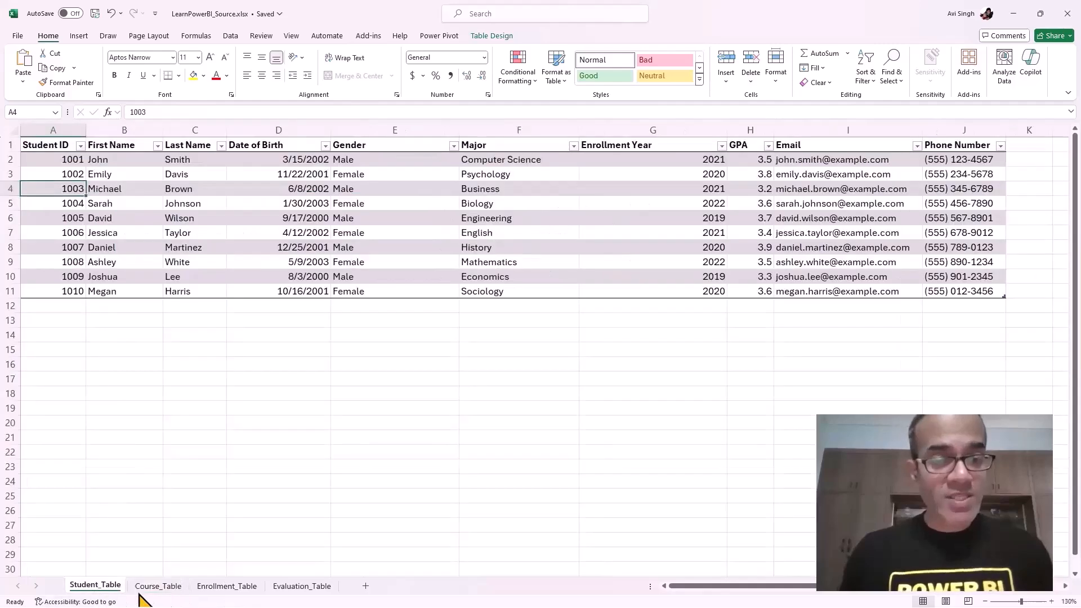
{"action": "left_click", "coordinate": [226, 586]}
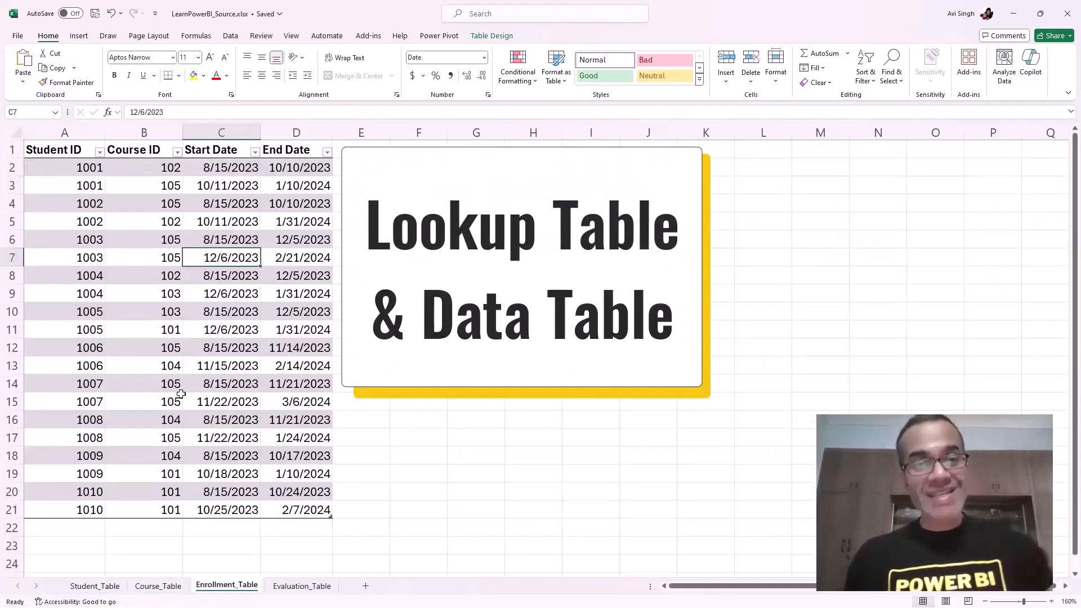
{"action": "left_click", "coordinate": [88, 167]}
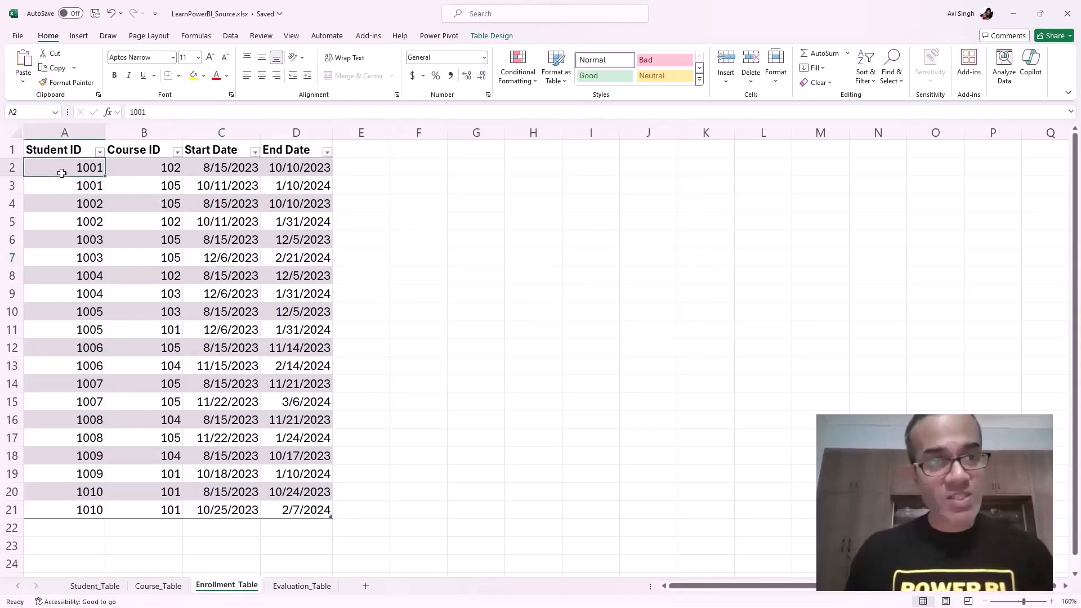
{"action": "left_click", "coordinate": [170, 168]}
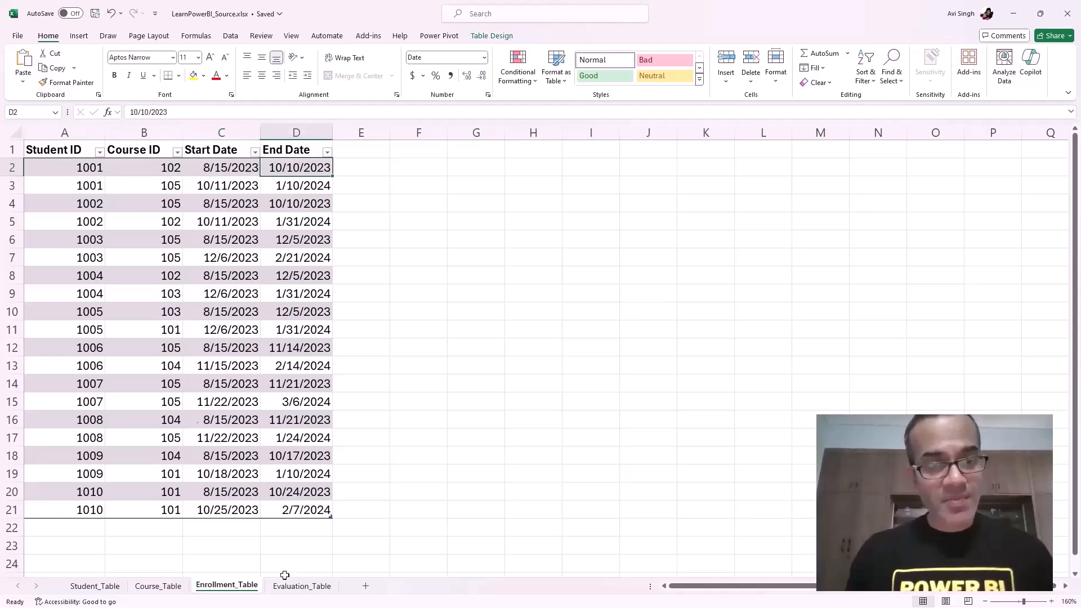
Step: Compare Evaluation_Table's Student IDs and ratings against Enrollment_Table's Student IDs
{"action": "left_click", "coordinate": [301, 586]}
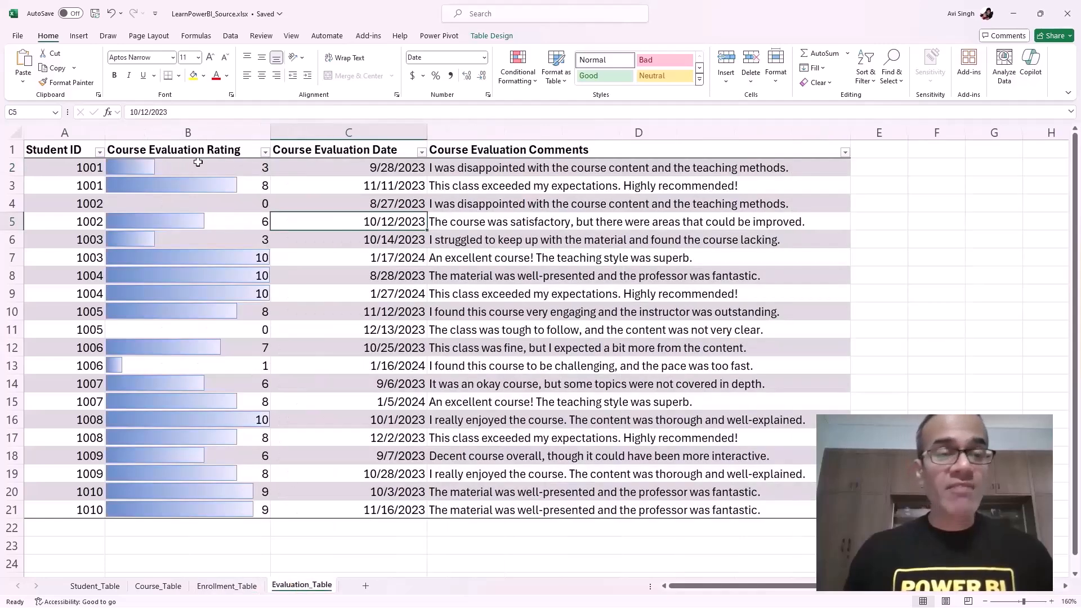
{"action": "mouse_move", "coordinate": [205, 181]}
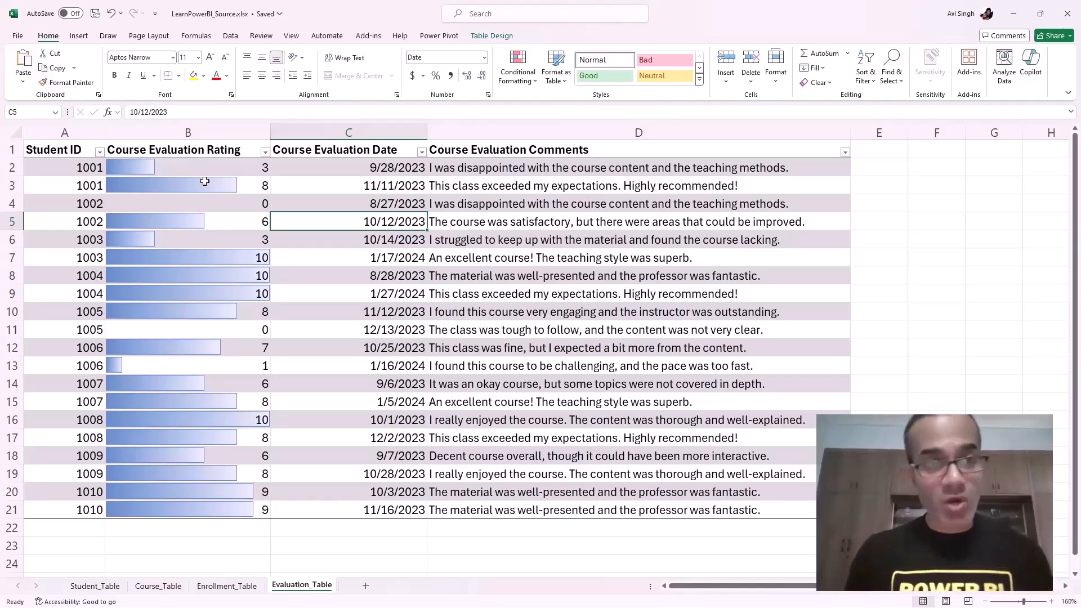
{"action": "left_click", "coordinate": [64, 167]}
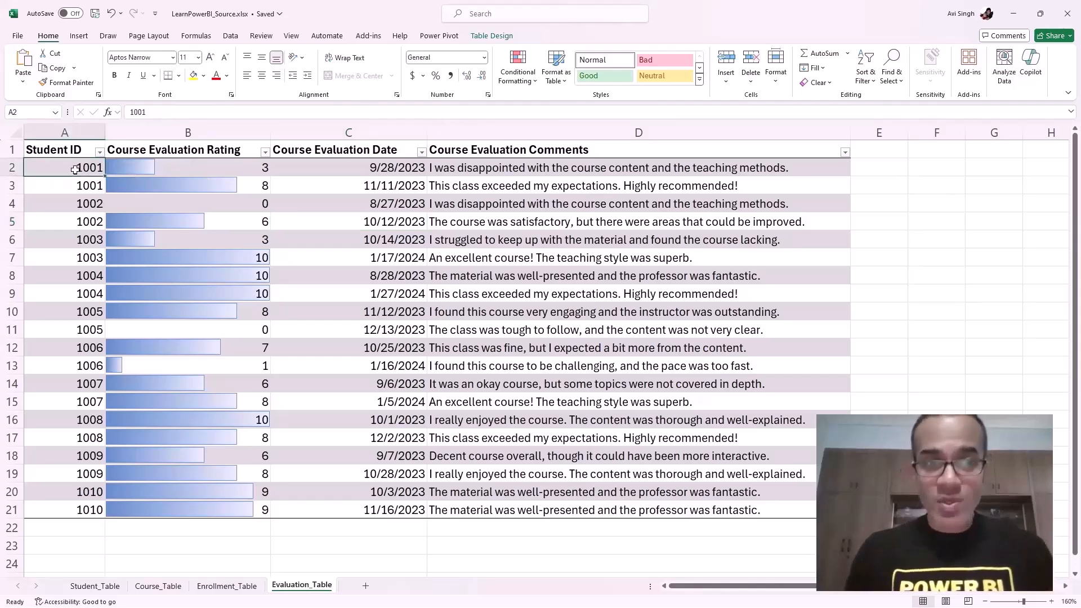
{"action": "left_click", "coordinate": [187, 167]}
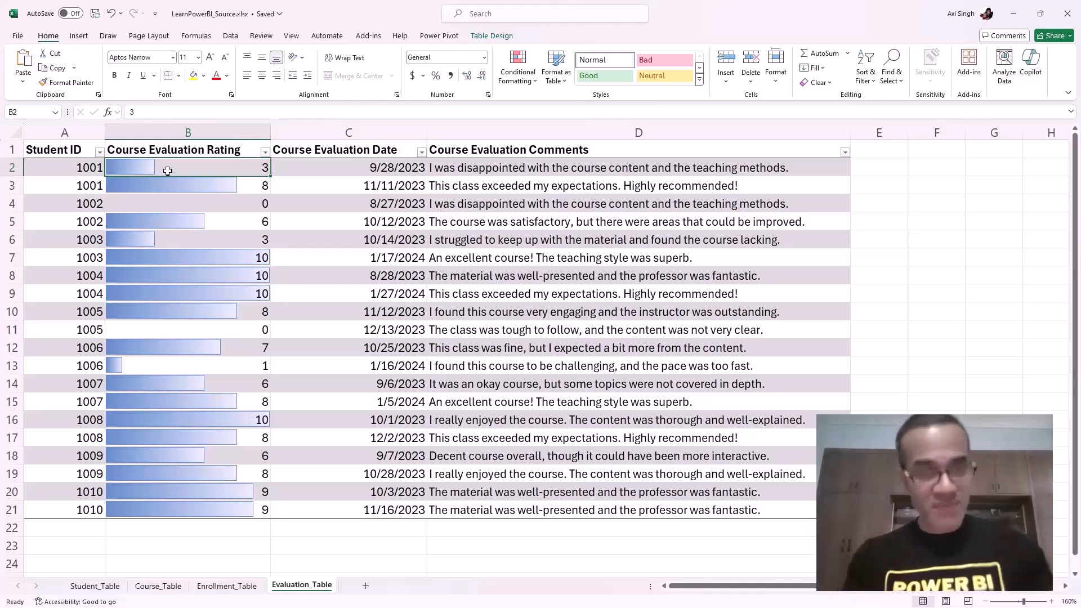
{"action": "mouse_move", "coordinate": [322, 168]}
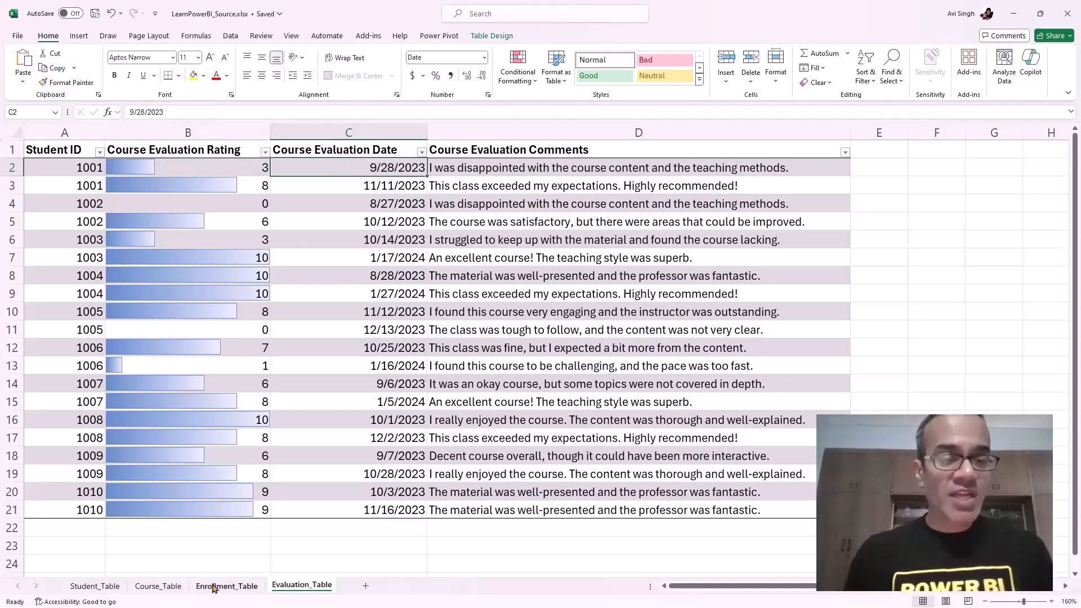
{"action": "left_click", "coordinate": [226, 586]}
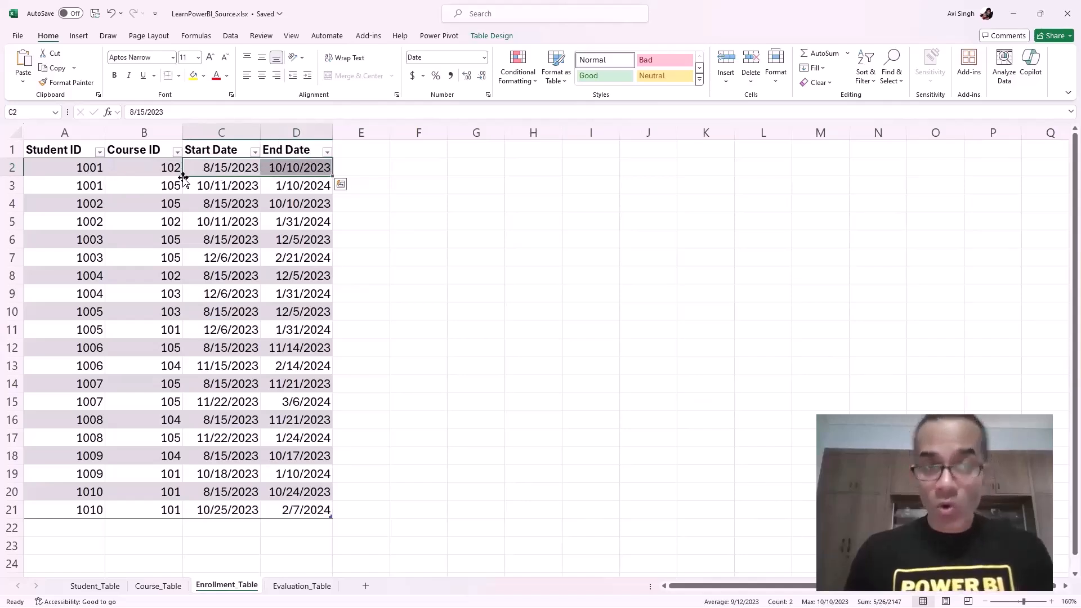
{"action": "mouse_move", "coordinate": [293, 551]}
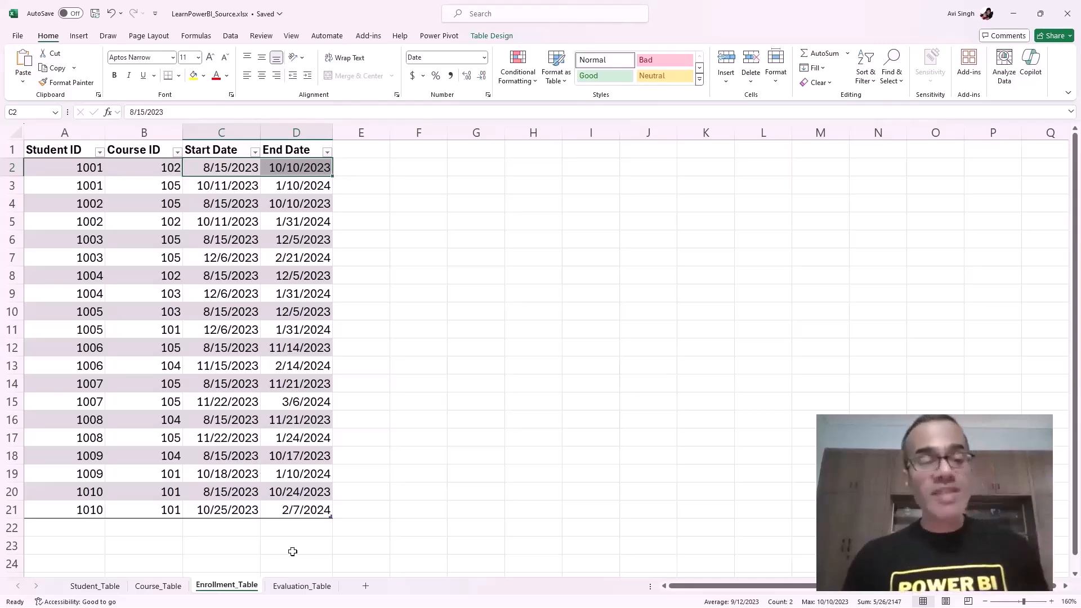
{"action": "left_click", "coordinate": [301, 586]}
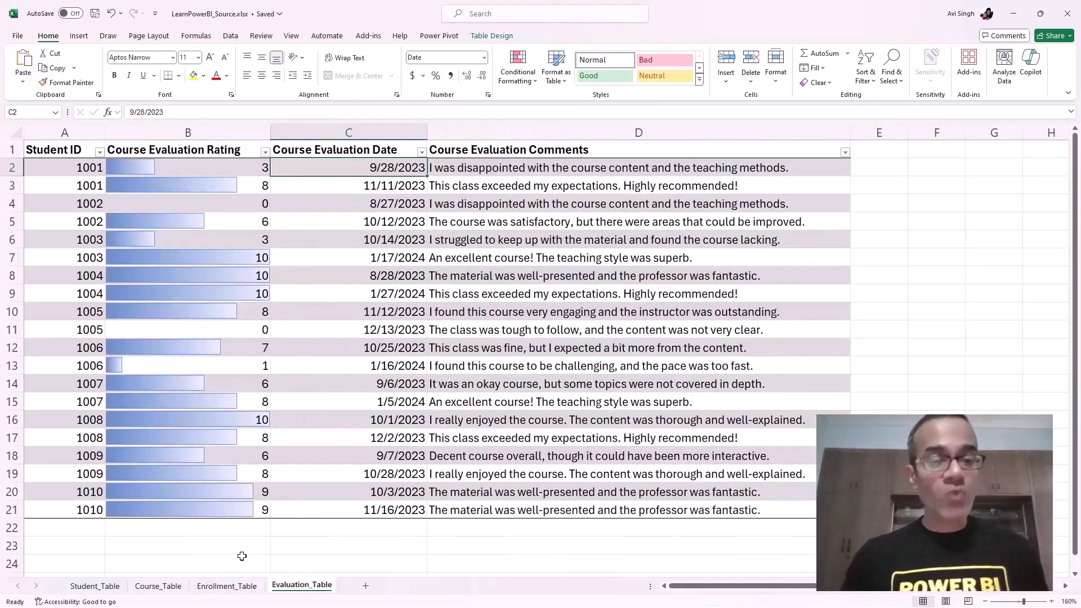
{"action": "left_click", "coordinate": [226, 586]}
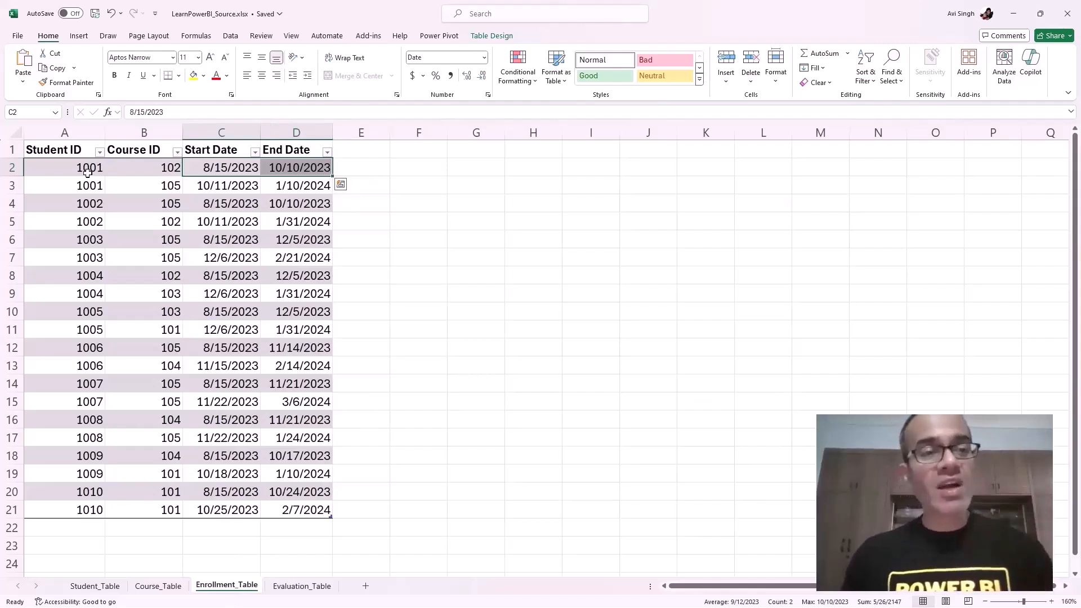
{"action": "left_click", "coordinate": [88, 168]}
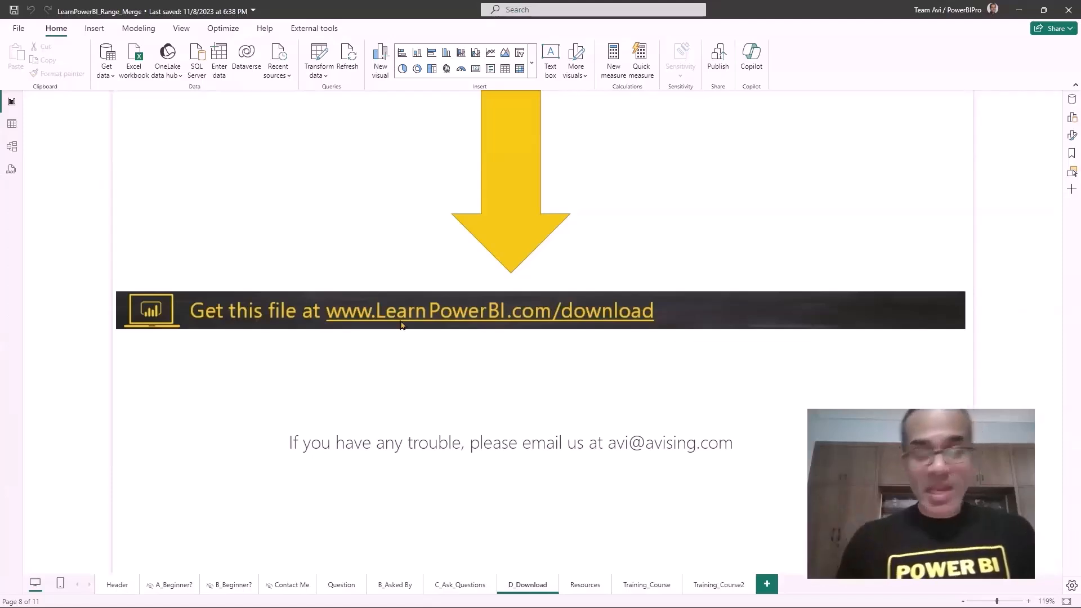
Step: Launch the Power Query Editor via Transform data, showing the Measures query
{"action": "left_click", "coordinate": [490, 310]}
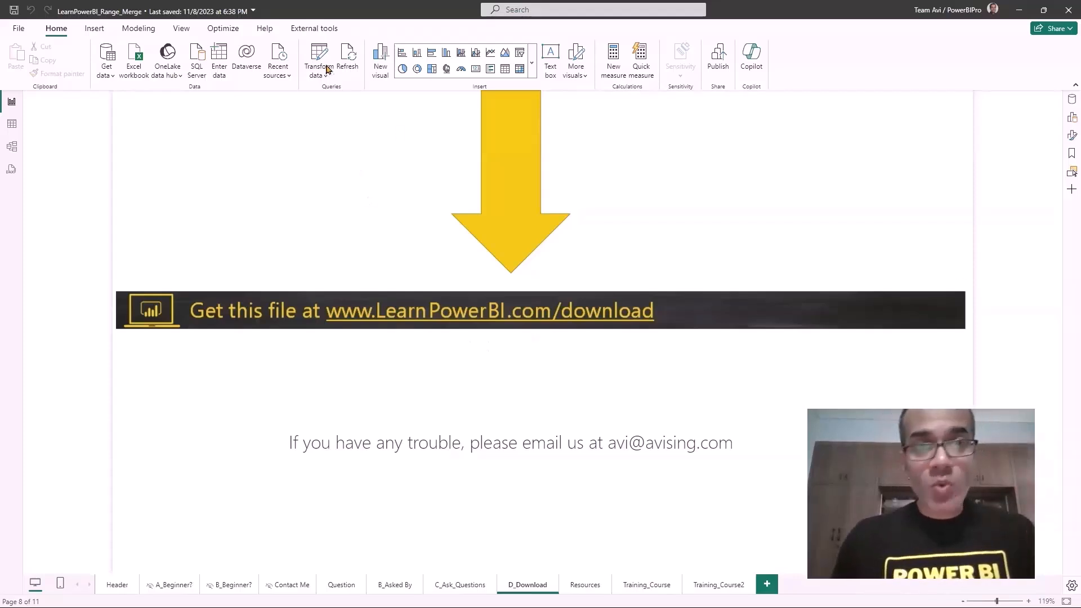
{"action": "left_click", "coordinate": [317, 59]}
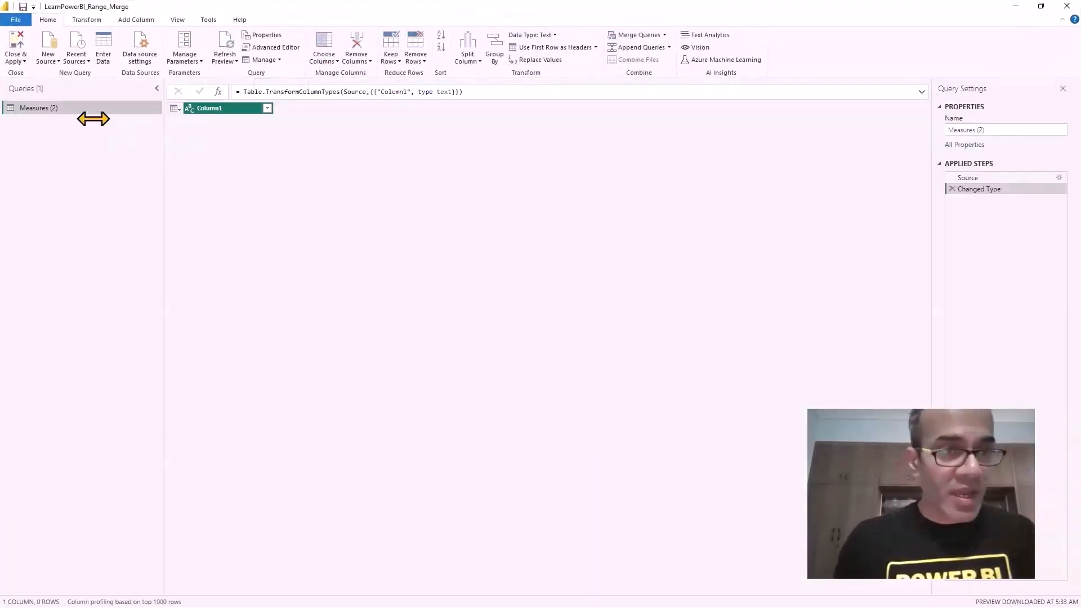
Step: Load the Course, Enrollment, Evaluation and Student sheets from the Excel workbook as queries
{"action": "left_click", "coordinate": [47, 48]}
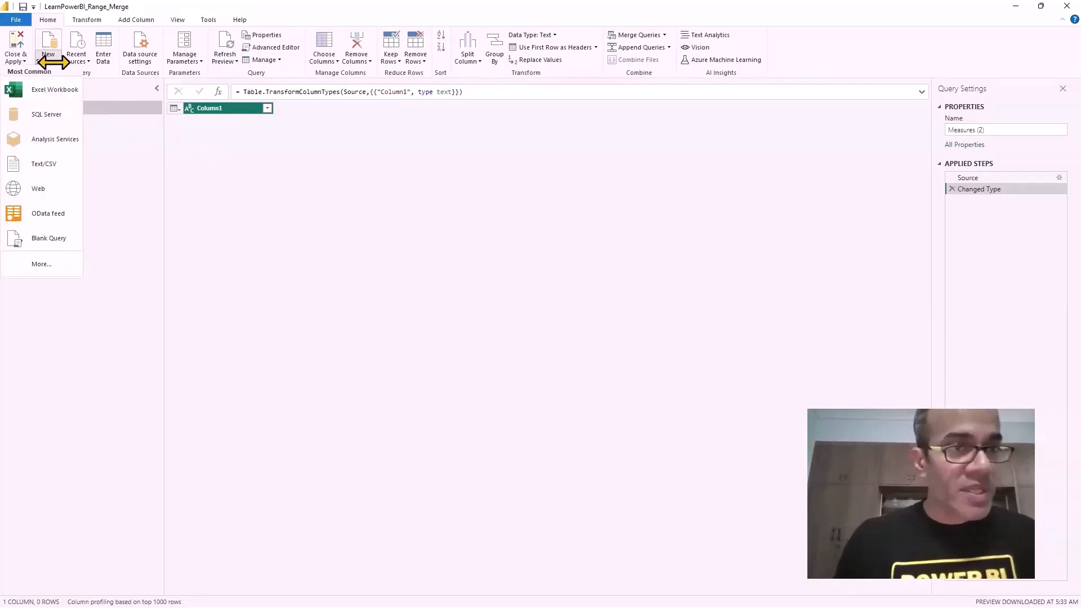
{"action": "mouse_move", "coordinate": [55, 89]}
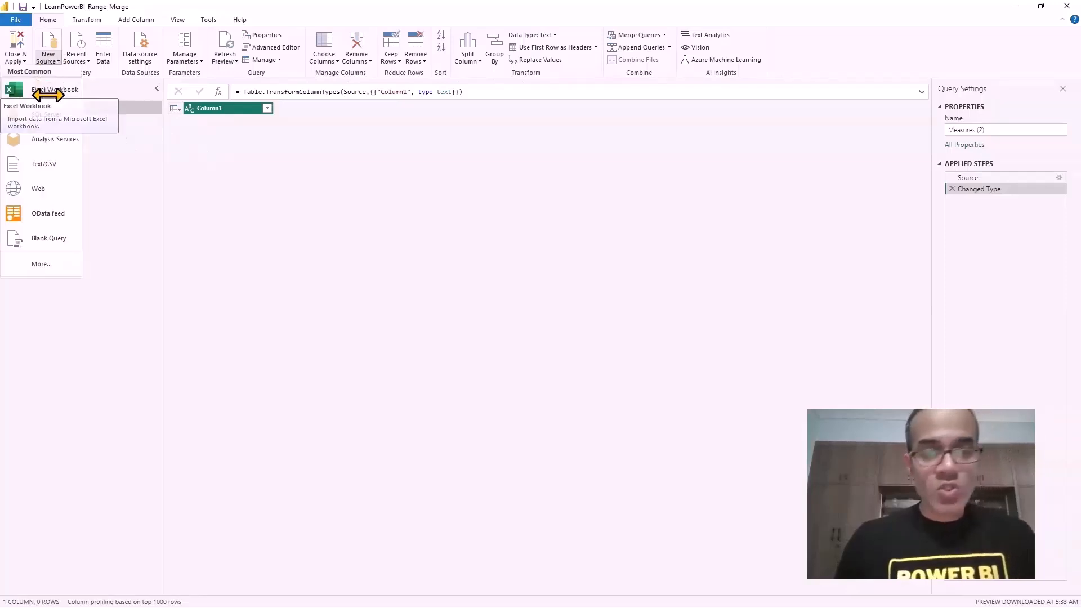
{"action": "left_click", "coordinate": [54, 89]}
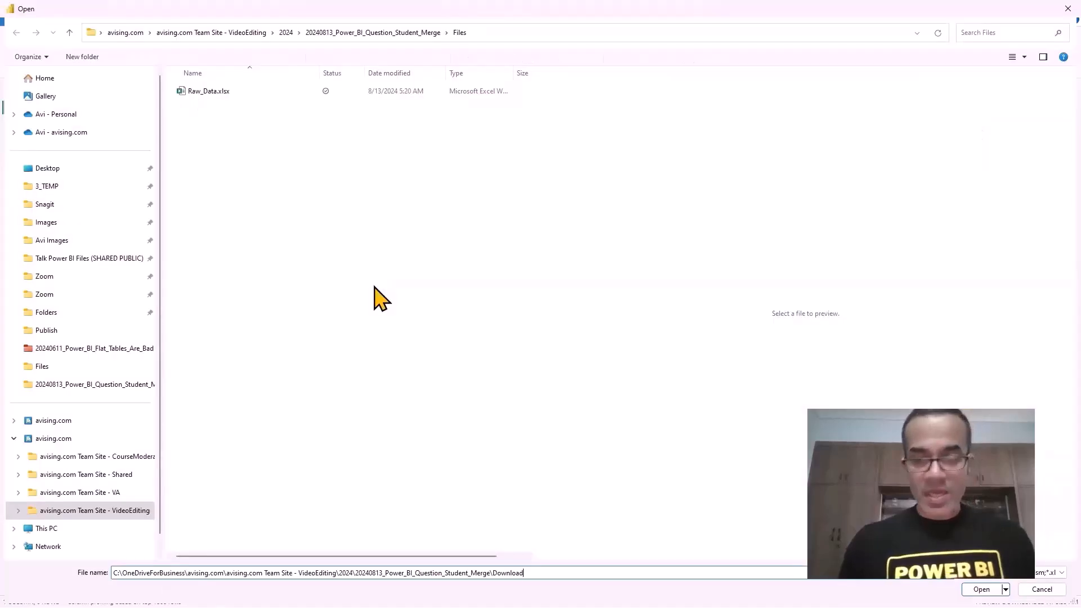
{"action": "left_click", "coordinate": [980, 589]}
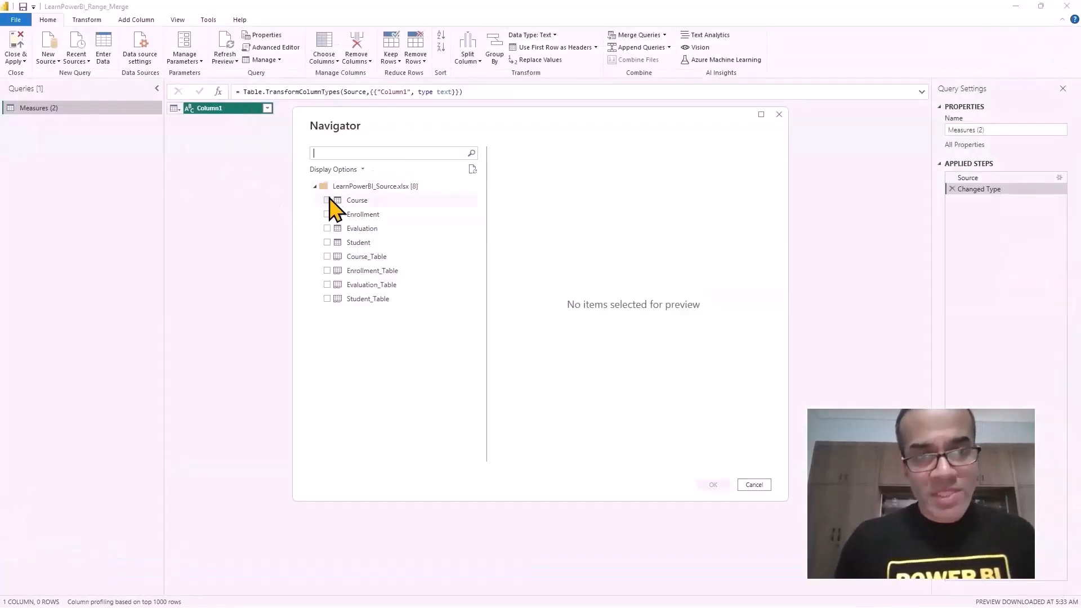
{"action": "left_click", "coordinate": [328, 229]}
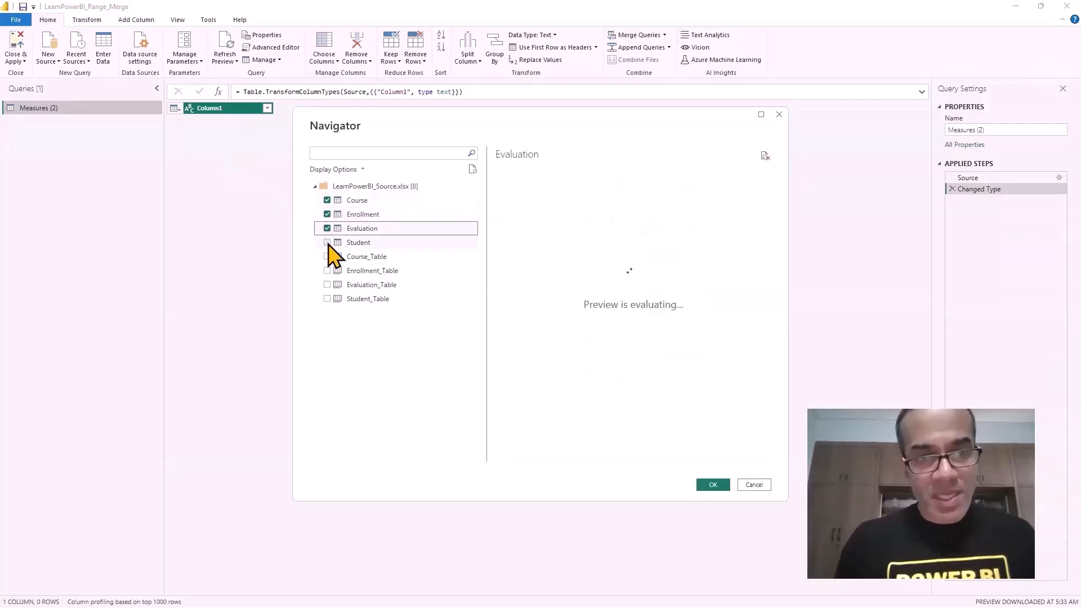
{"action": "left_click", "coordinate": [328, 242]}
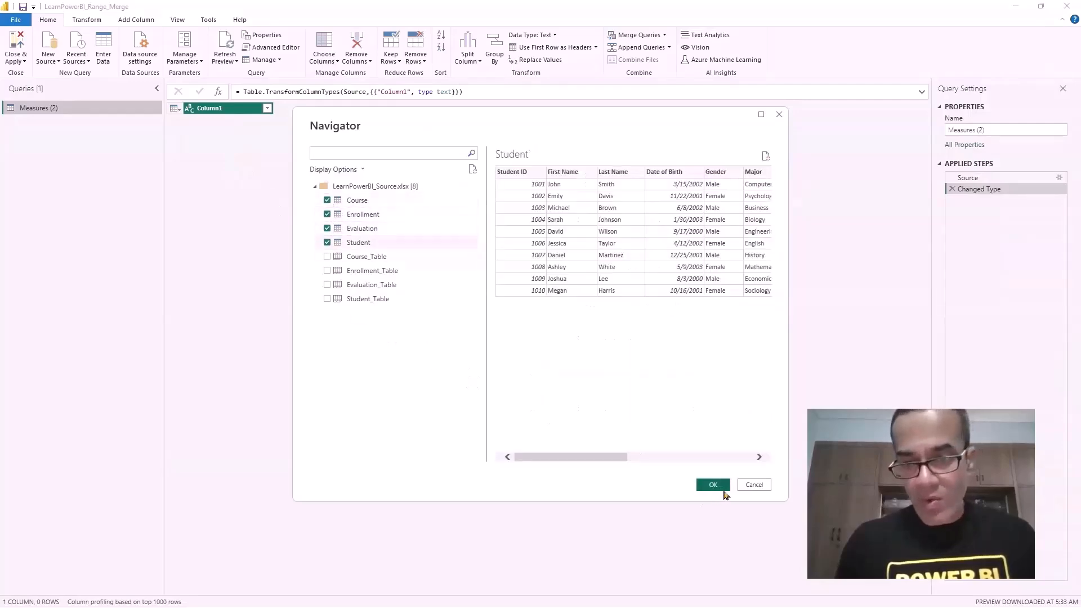
{"action": "left_click", "coordinate": [713, 484]}
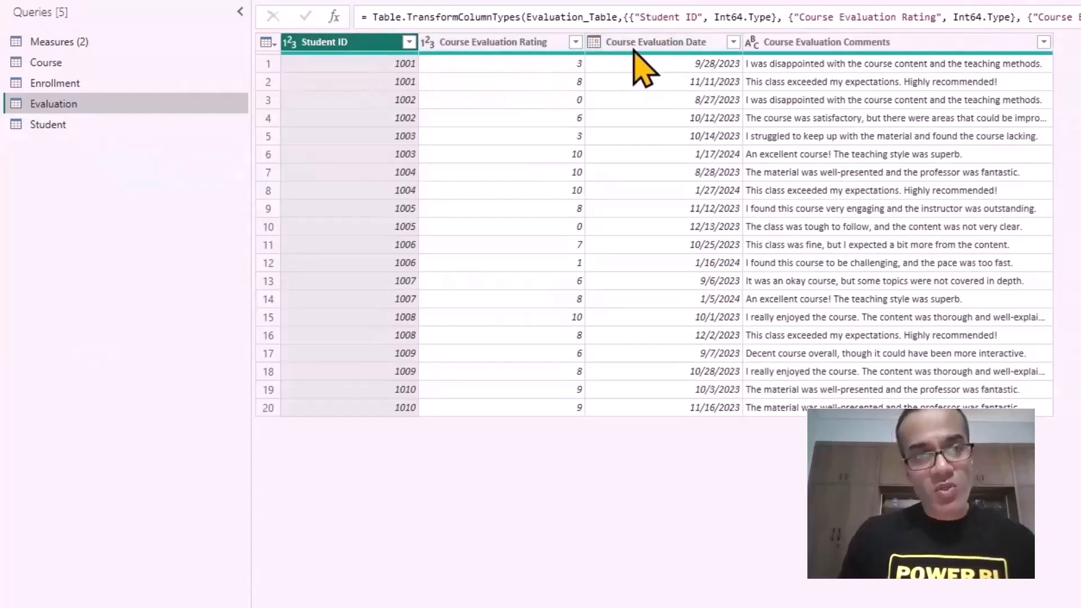
{"action": "left_click", "coordinate": [654, 41]}
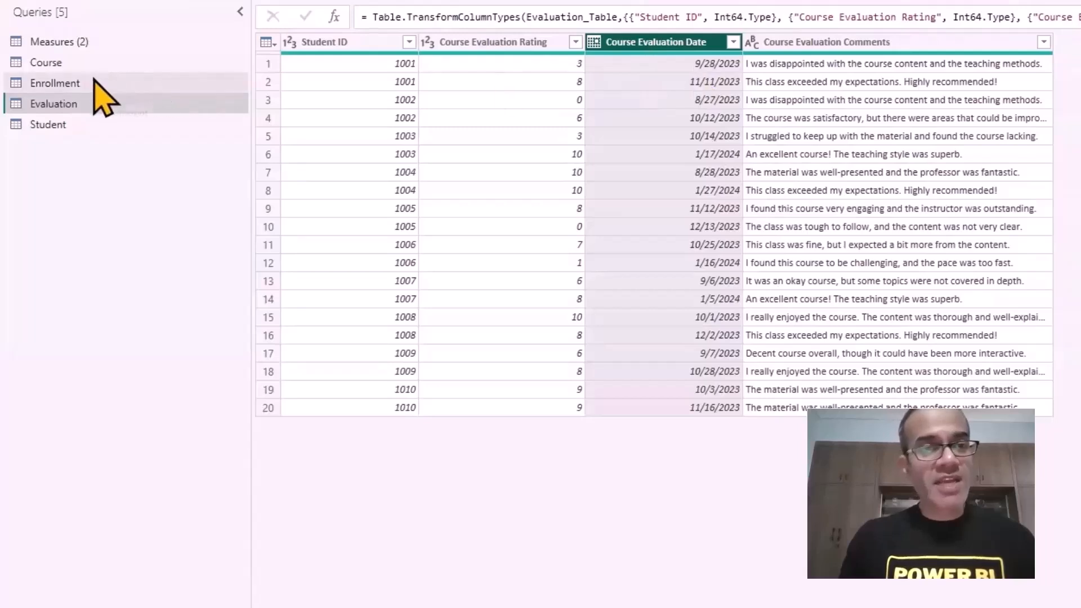
{"action": "left_click", "coordinate": [56, 83]}
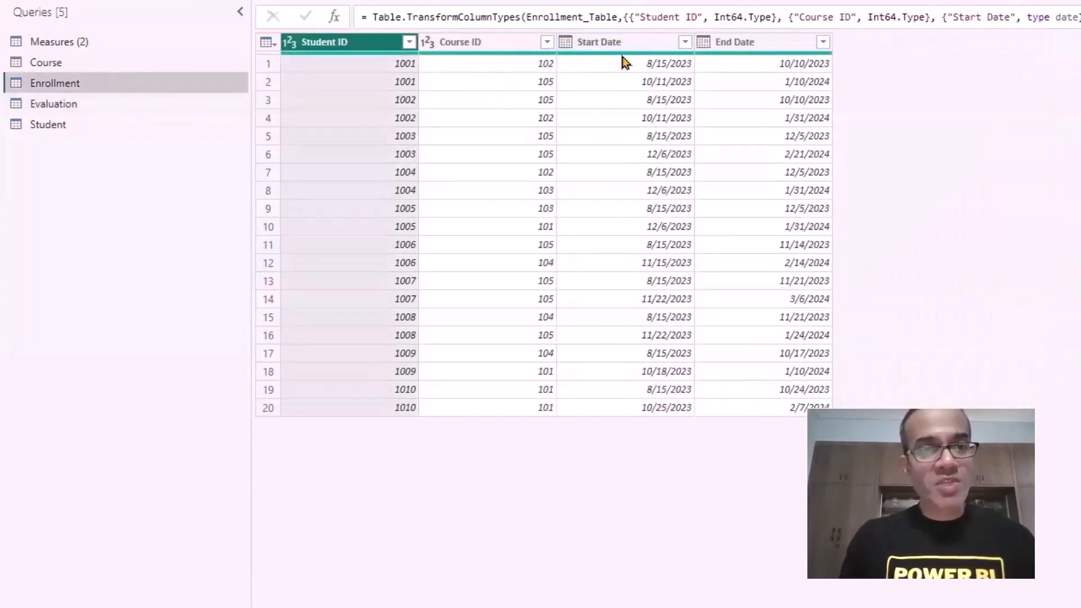
{"action": "mouse_move", "coordinate": [206, 99]}
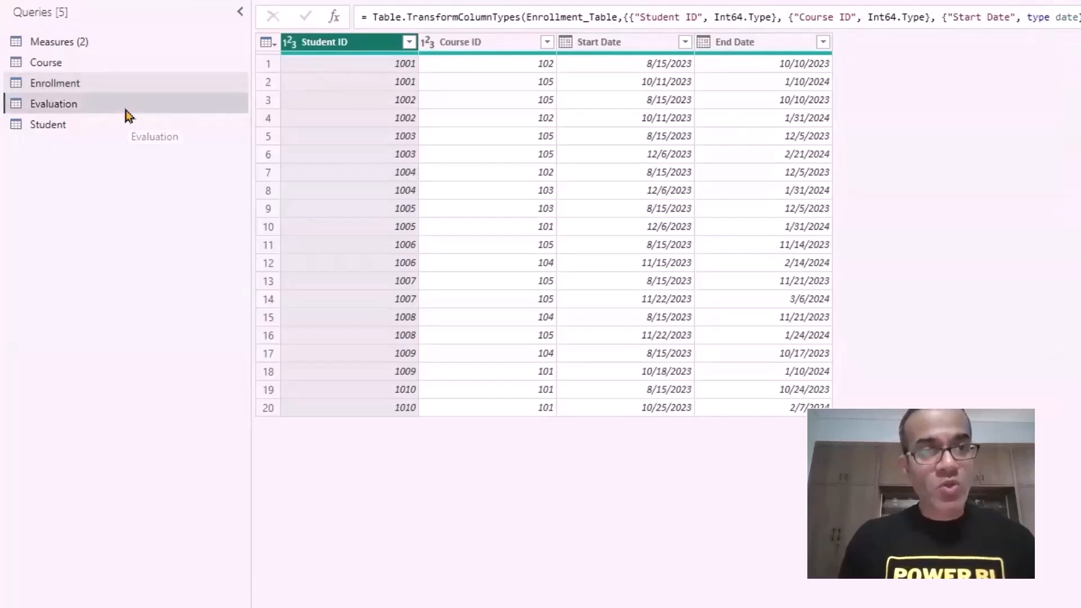
{"action": "left_click", "coordinate": [53, 103]}
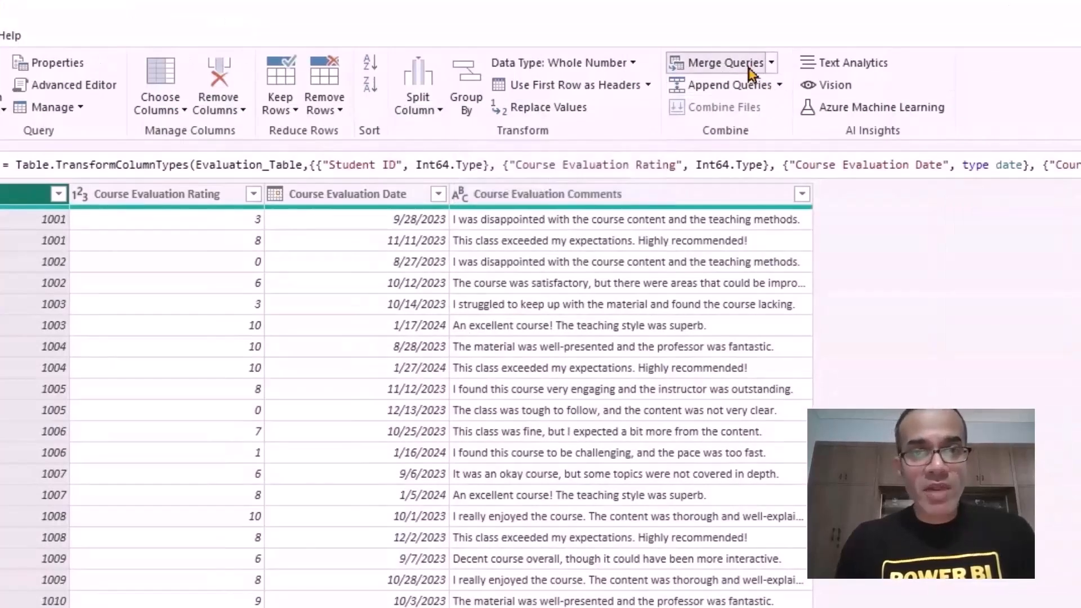
Step: Left-outer merge Evaluation with Enrollment, matching Student ID in both tables
{"action": "left_click", "coordinate": [719, 62]}
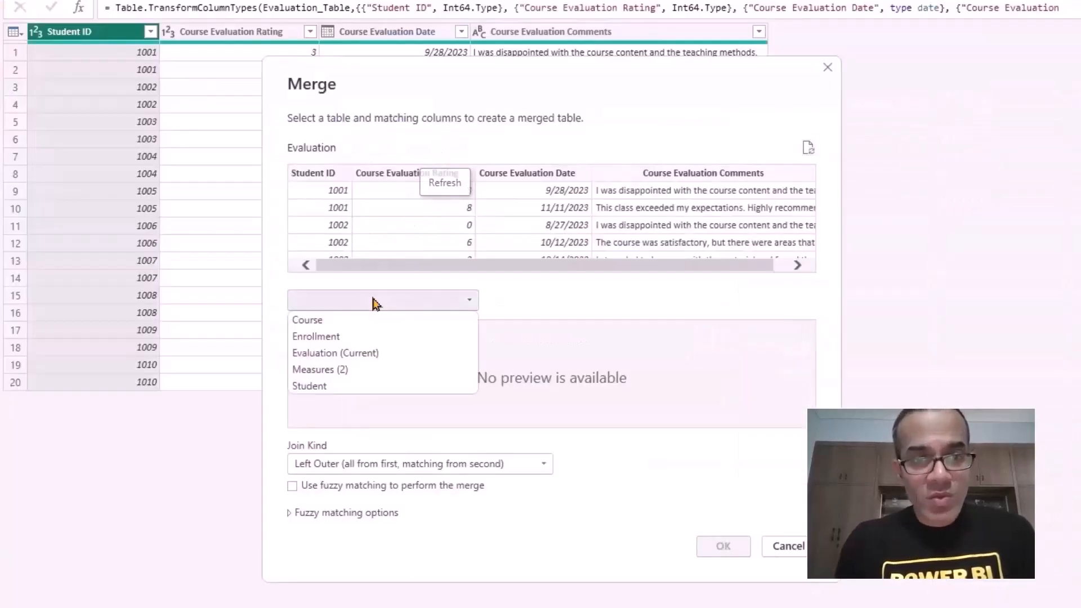
{"action": "left_click", "coordinate": [315, 337]}
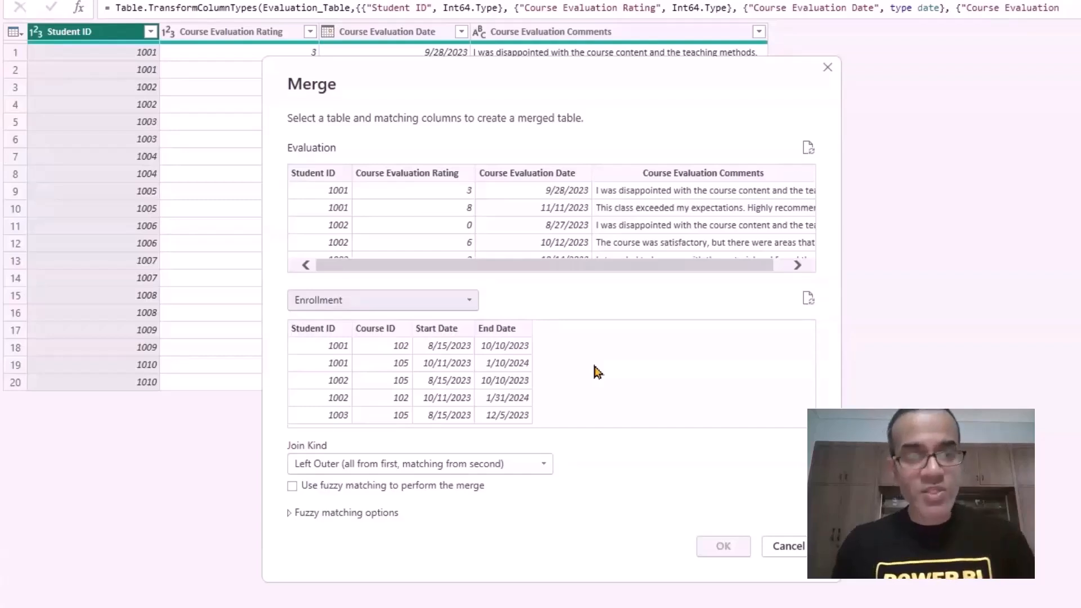
{"action": "mouse_move", "coordinate": [406, 285]}
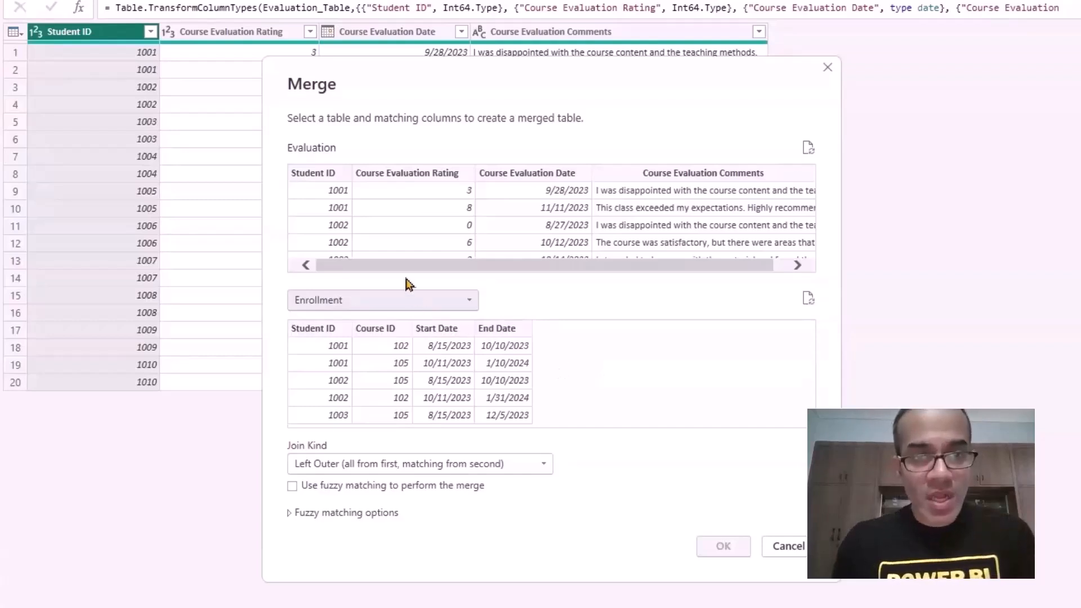
{"action": "left_click", "coordinate": [319, 173]}
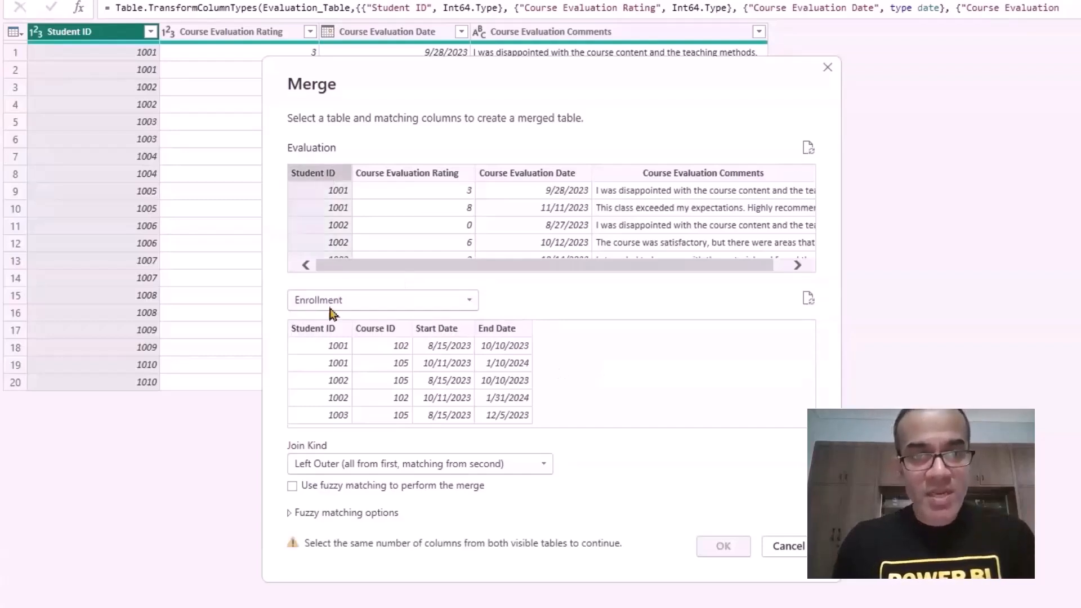
{"action": "left_click", "coordinate": [316, 328]}
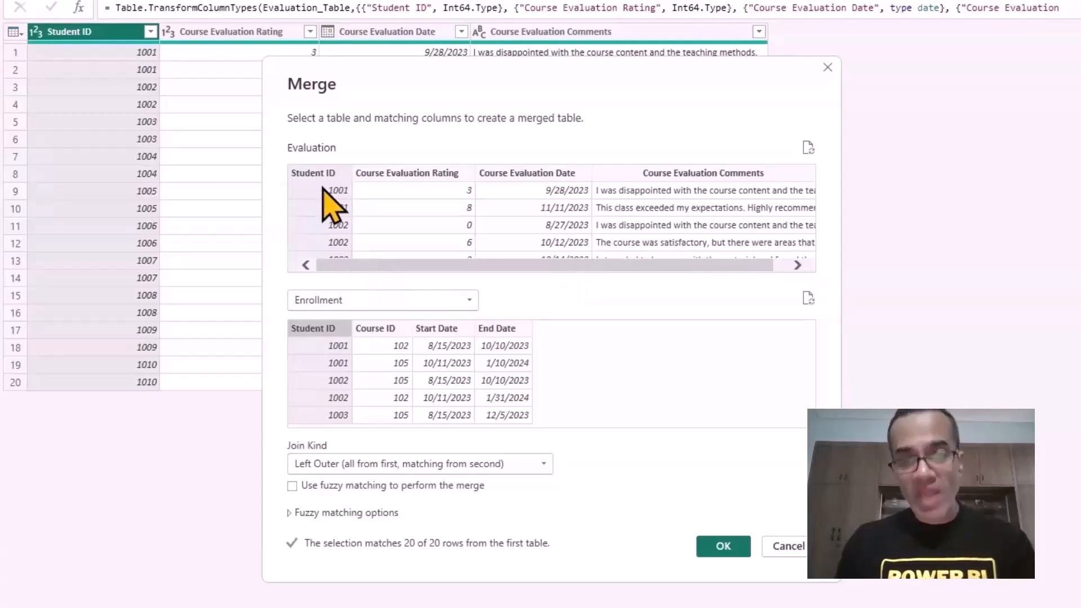
{"action": "mouse_move", "coordinate": [608, 459]}
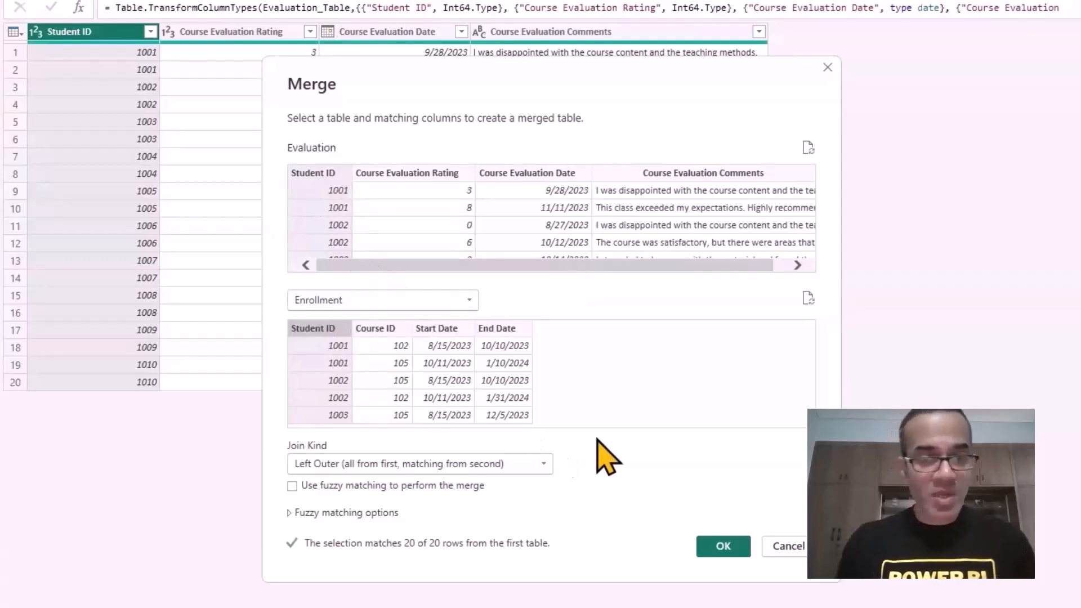
{"action": "mouse_move", "coordinate": [614, 461]}
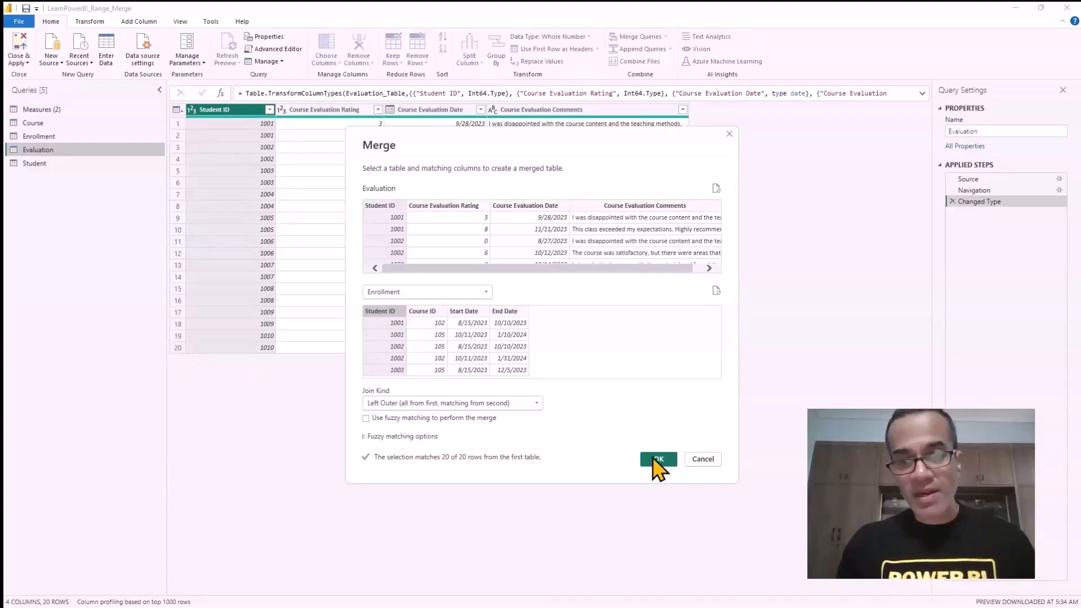
{"action": "left_click", "coordinate": [658, 460]}
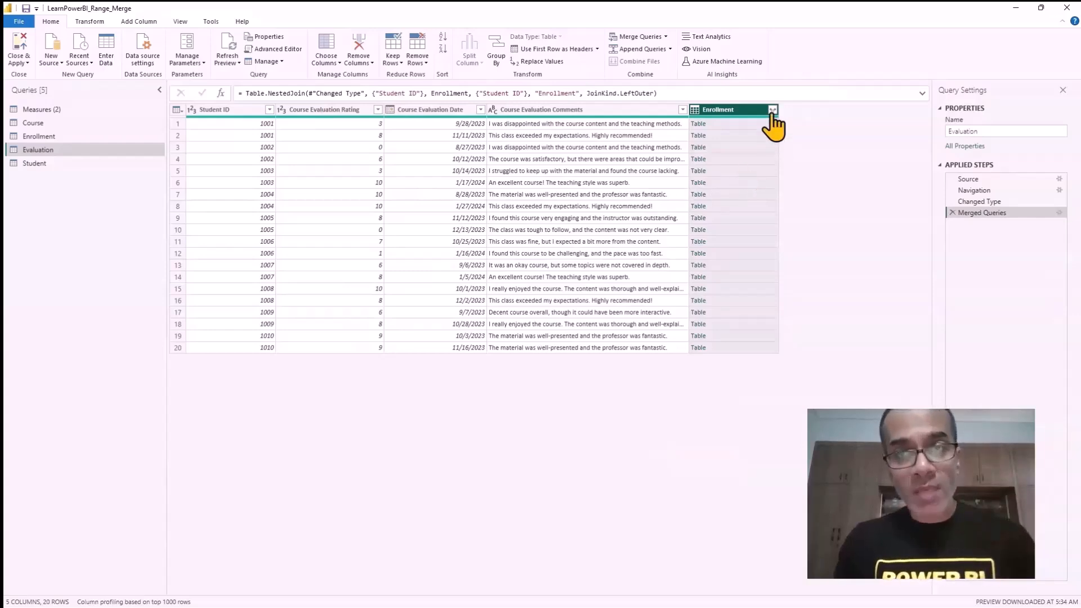
Step: Expand Enrollment into Course ID, Start Date and End Date columns, giving 40 rows
{"action": "left_click", "coordinate": [771, 108]}
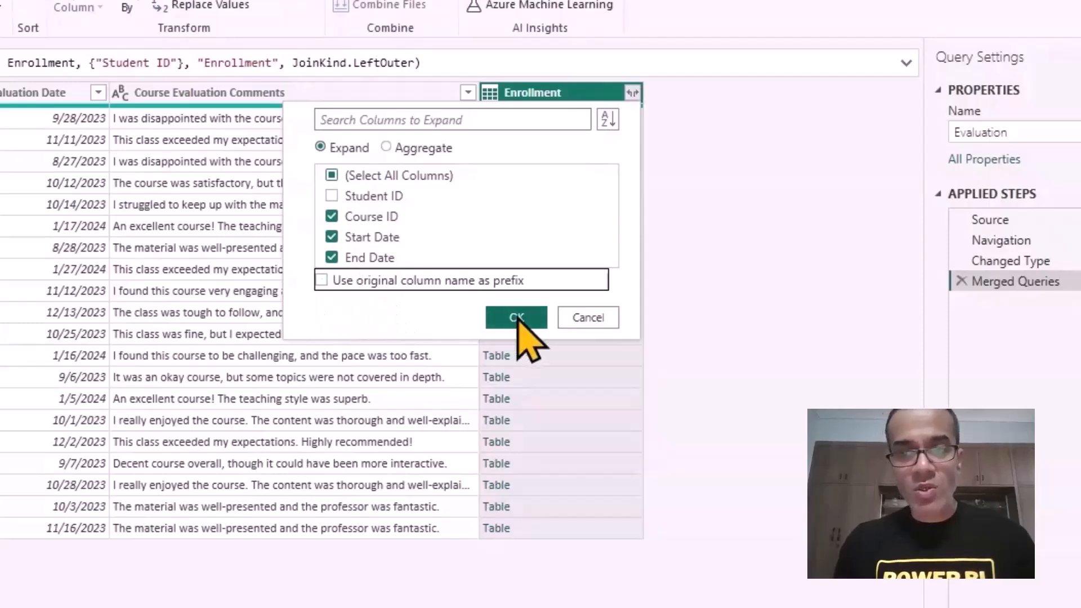
{"action": "left_click", "coordinate": [516, 318]}
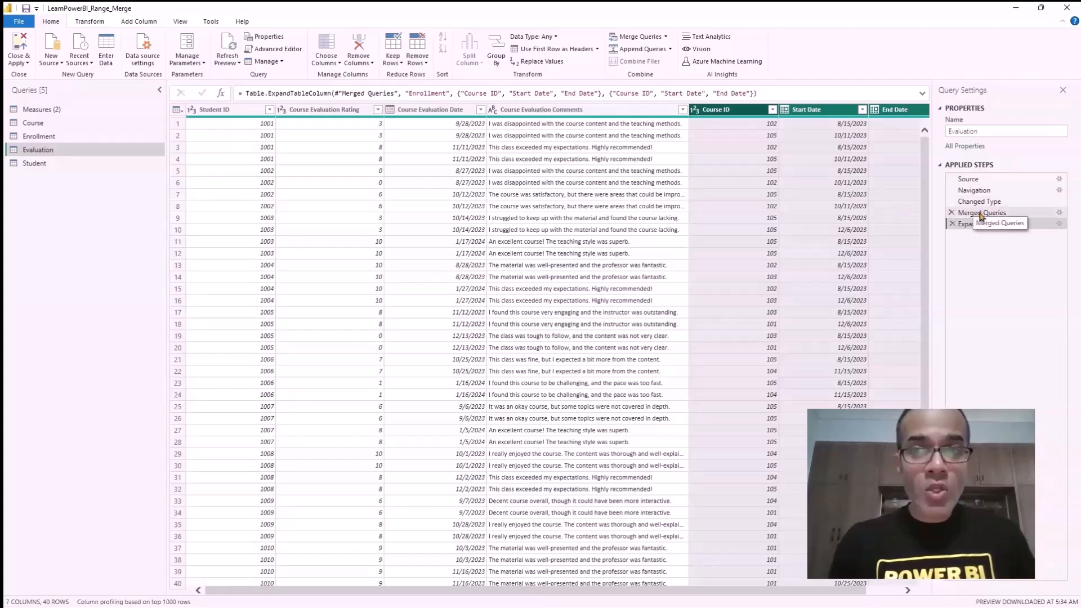
{"action": "left_click", "coordinate": [953, 224]}
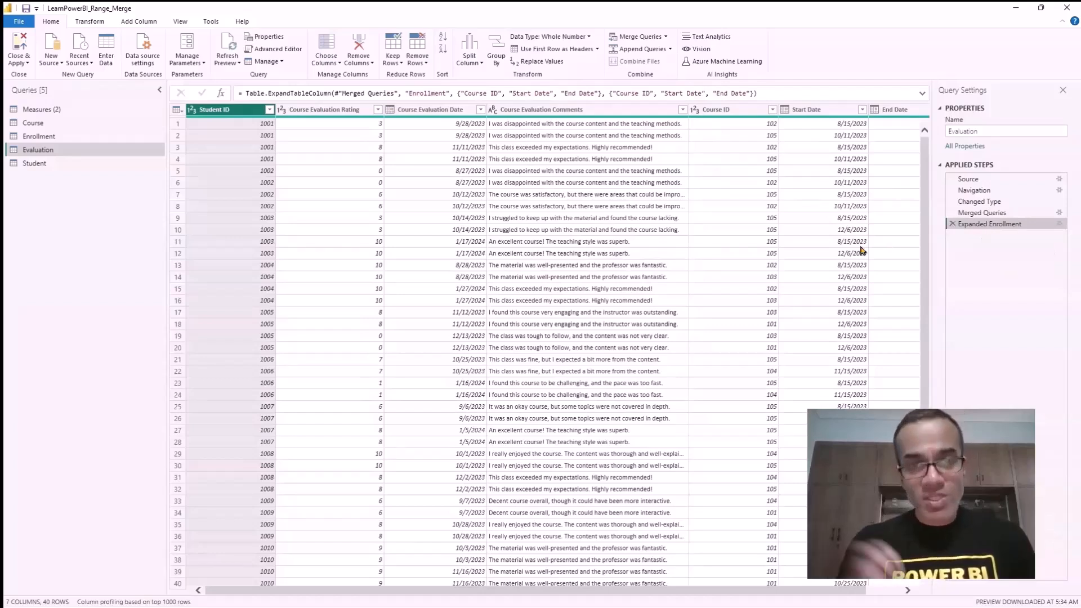
{"action": "mouse_move", "coordinate": [357, 219]}
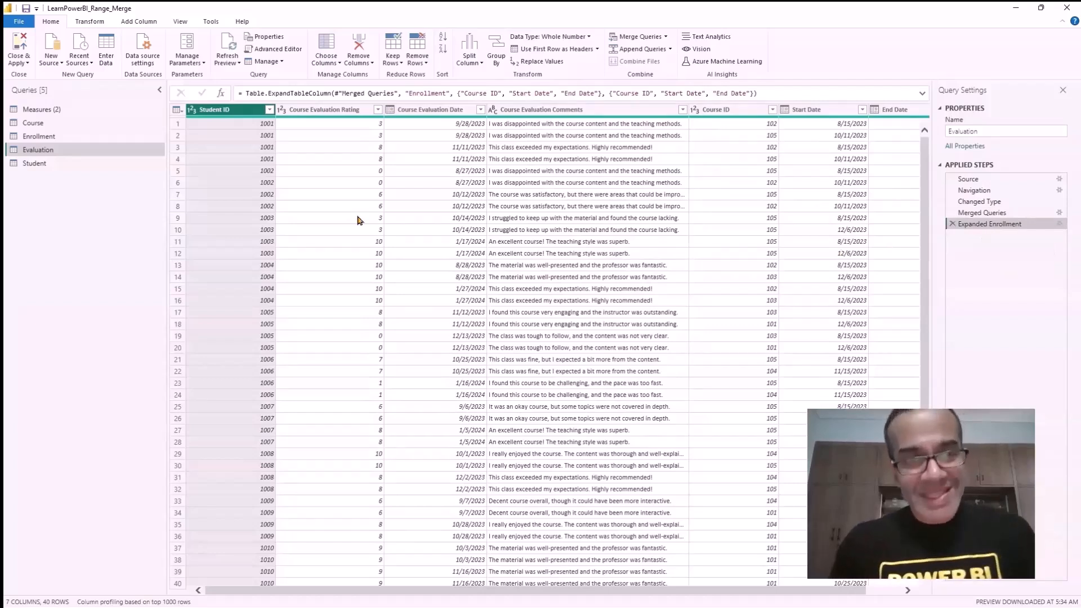
{"action": "mouse_move", "coordinate": [153, 157]}
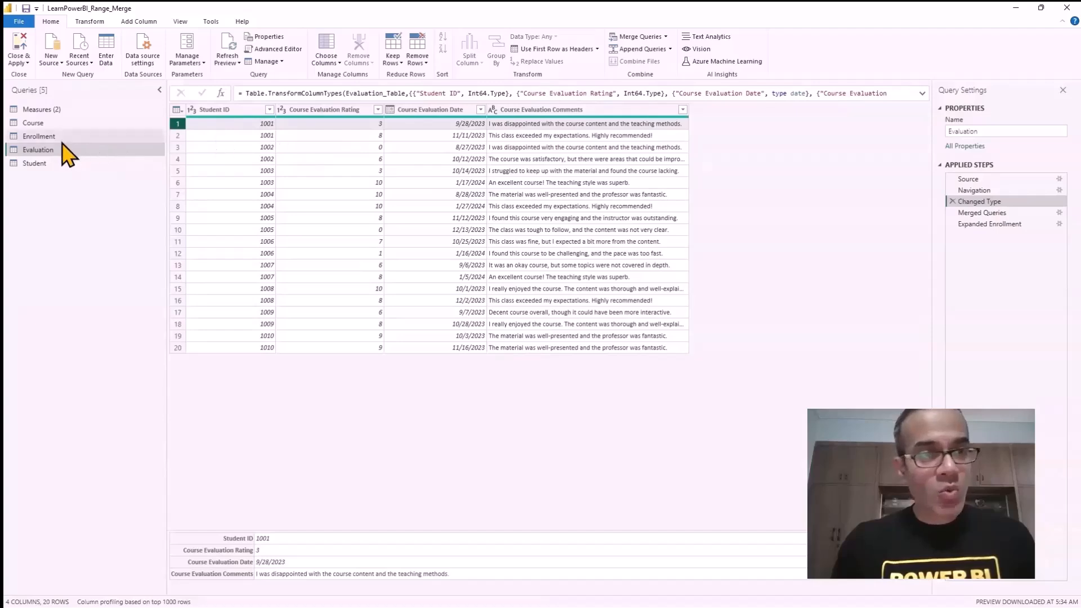
Step: Switch to the Enrollment query to view its 20 rows of course IDs and dates
{"action": "left_click", "coordinate": [39, 136]}
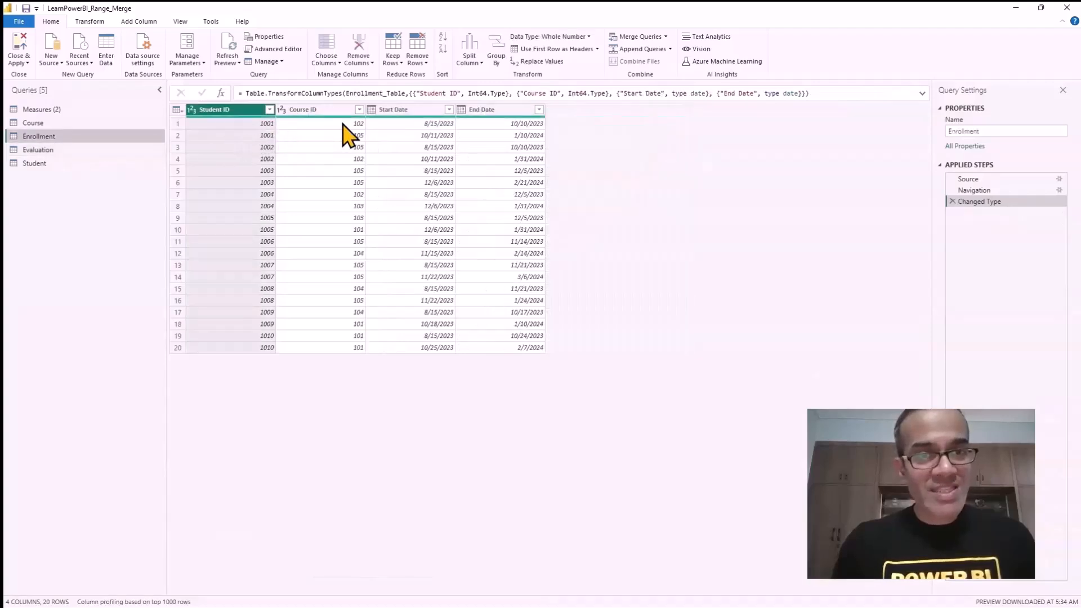
Step: Reselect the Evaluation query and inspect the fourth record's course and dates
{"action": "left_click", "coordinate": [38, 150]}
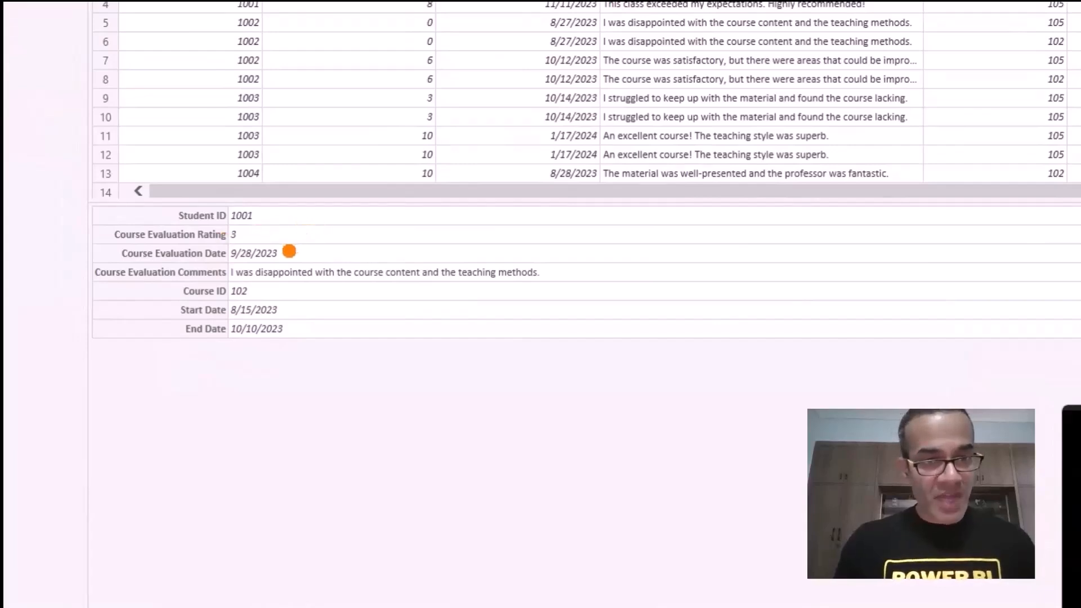
{"action": "mouse_move", "coordinate": [298, 302]}
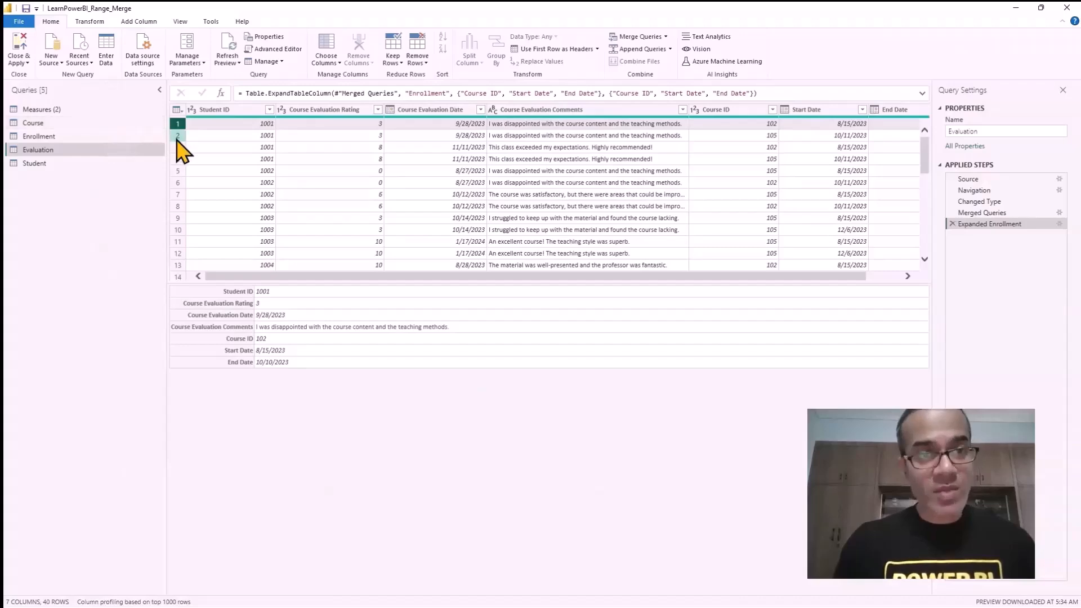
{"action": "left_click", "coordinate": [178, 135]}
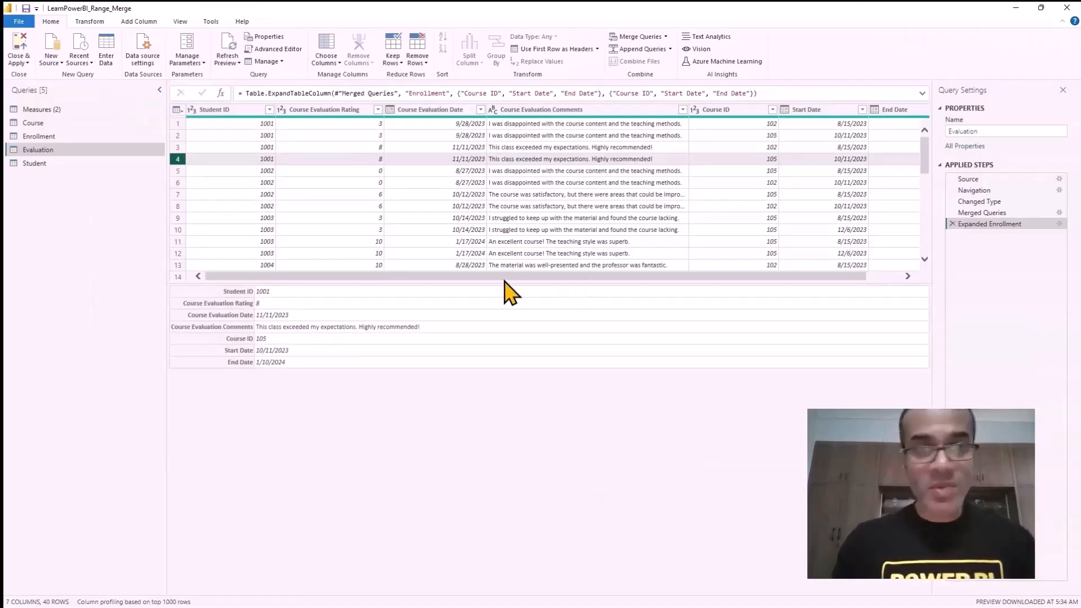
{"action": "mouse_move", "coordinate": [157, 35]}
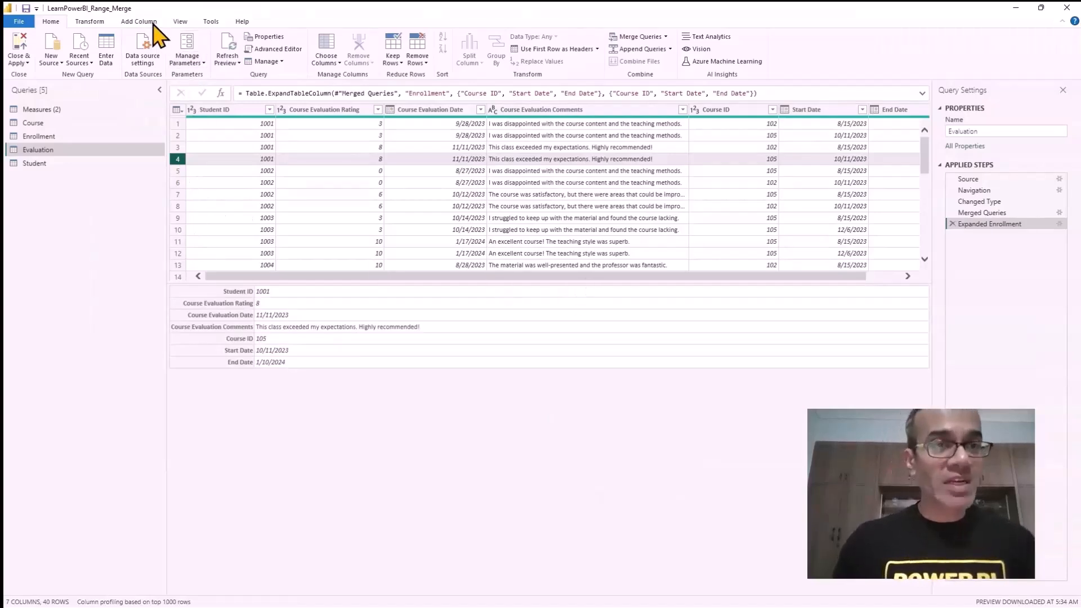
{"action": "left_click", "coordinate": [139, 21]}
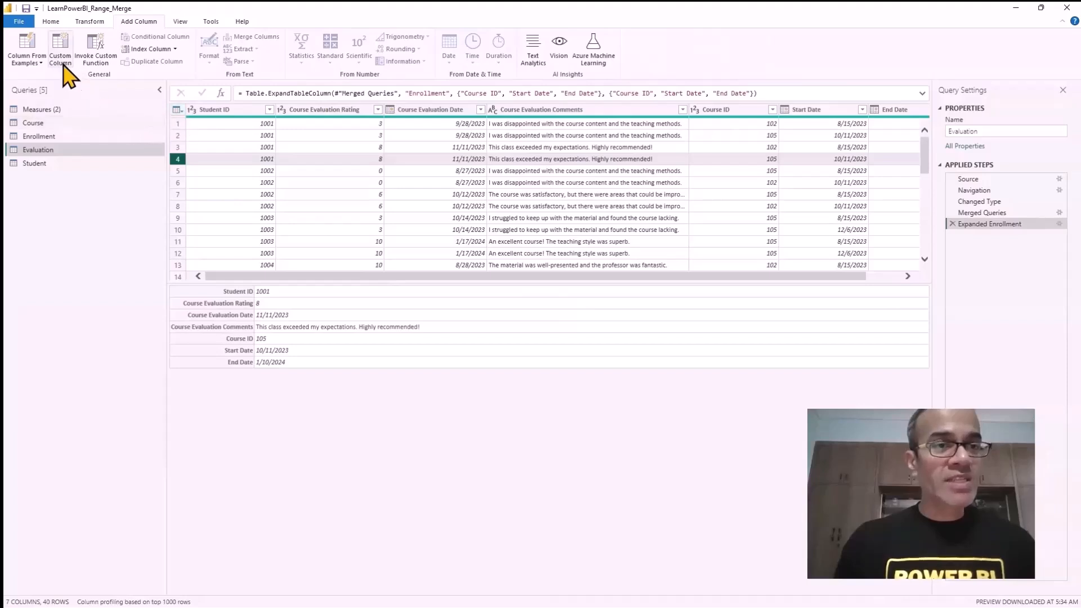
Step: Add custom column Matched: true when Course Evaluation Date is between Start Date and End Date
{"action": "left_click", "coordinate": [61, 49]}
{"action": "type", "text": "= [Course Evaluation Date"}
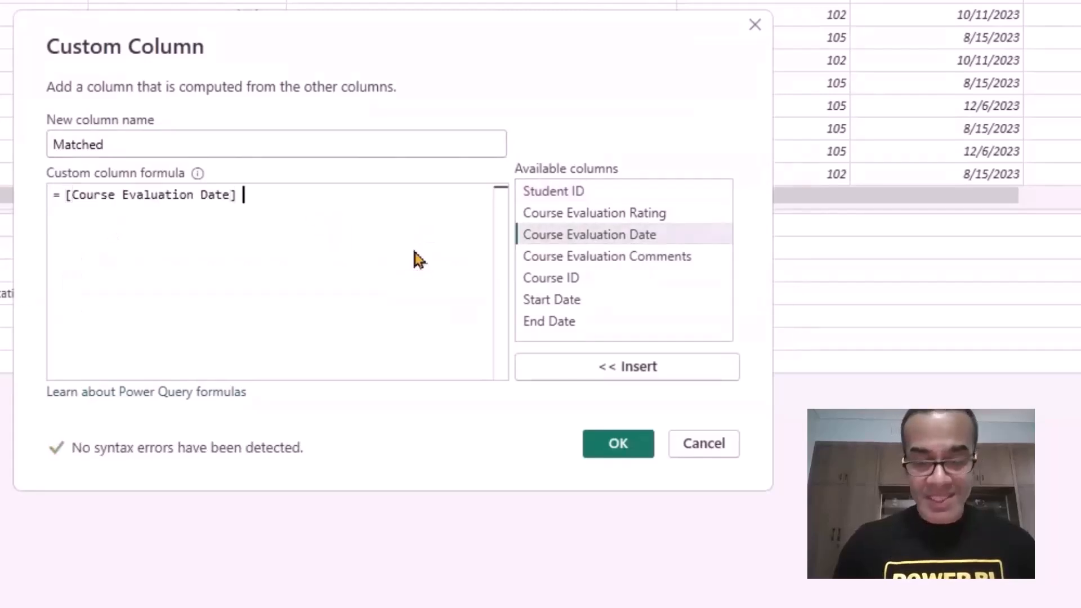
{"action": "type", "text": ">= [Start Date"}
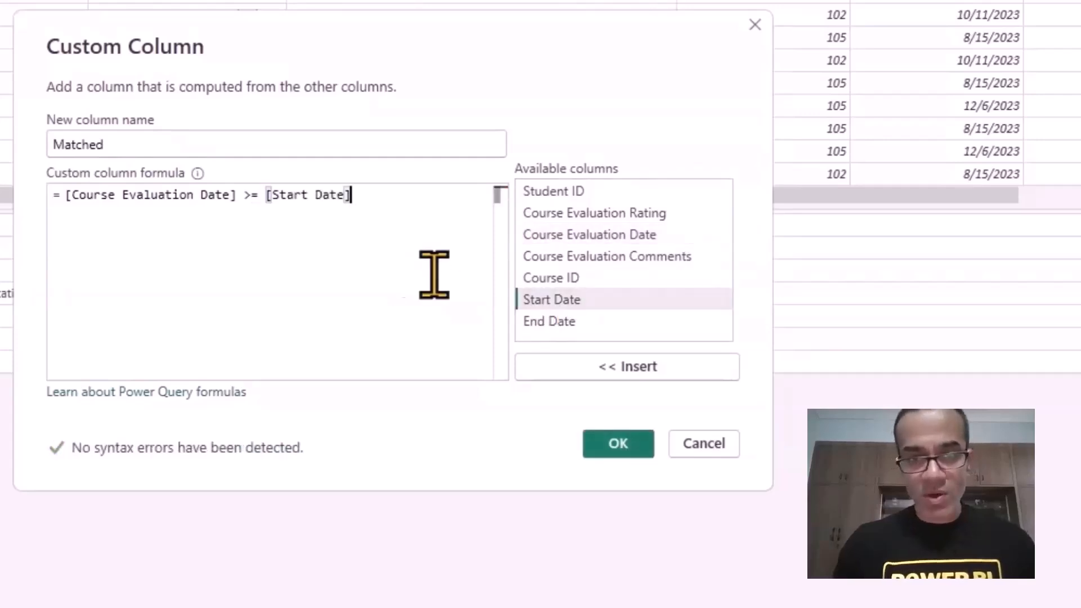
{"action": "type", "text": "an"}
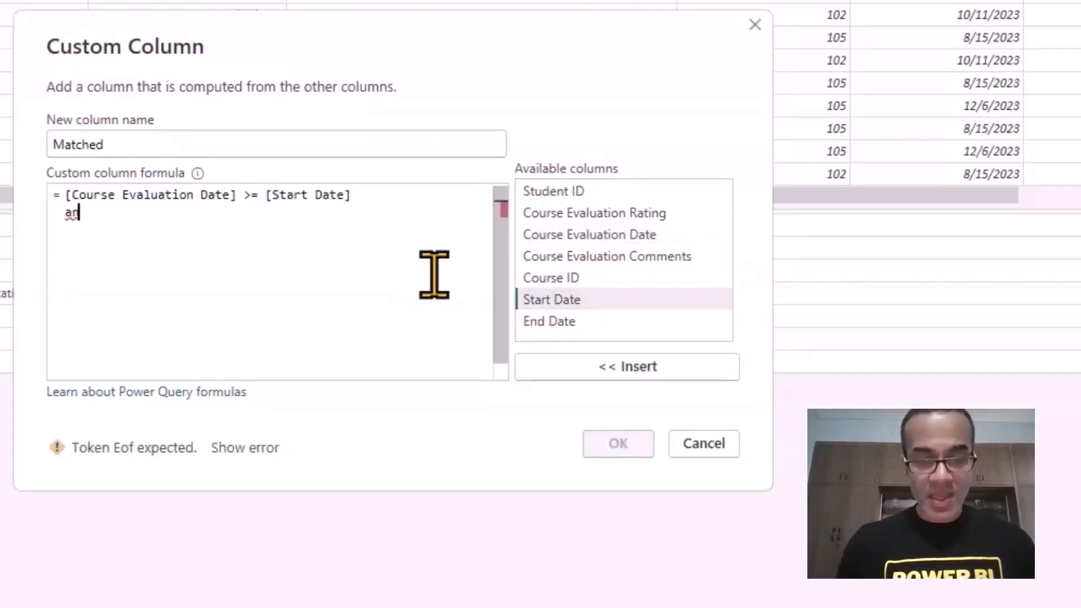
{"action": "type", "text": "and [Course Evaluation Date]"}
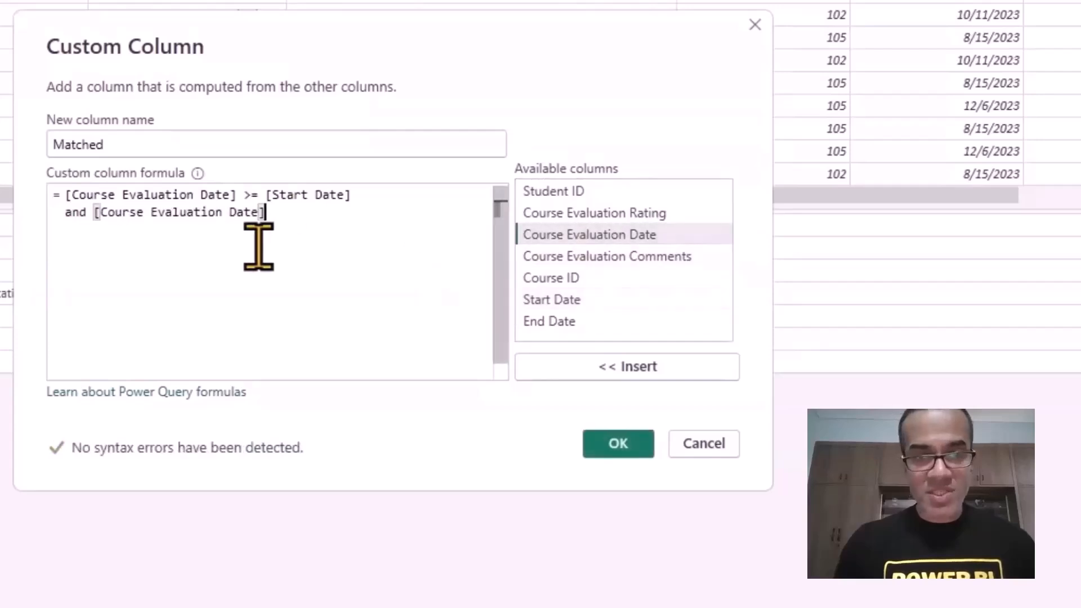
{"action": "type", "text": "<="}
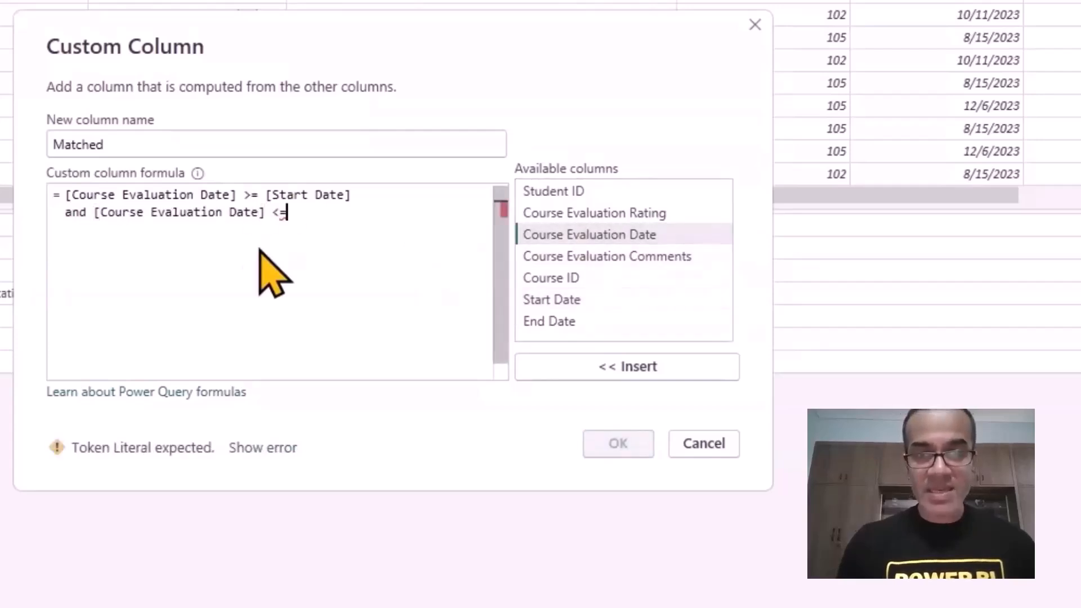
{"action": "type", "text": "[End Date]"}
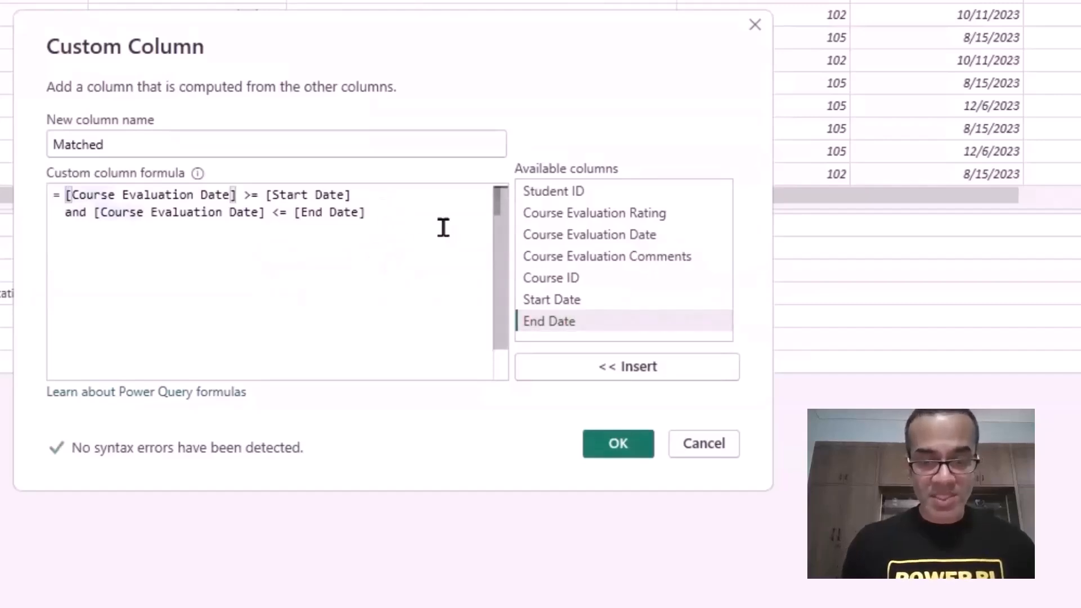
{"action": "type", "text": "if"}
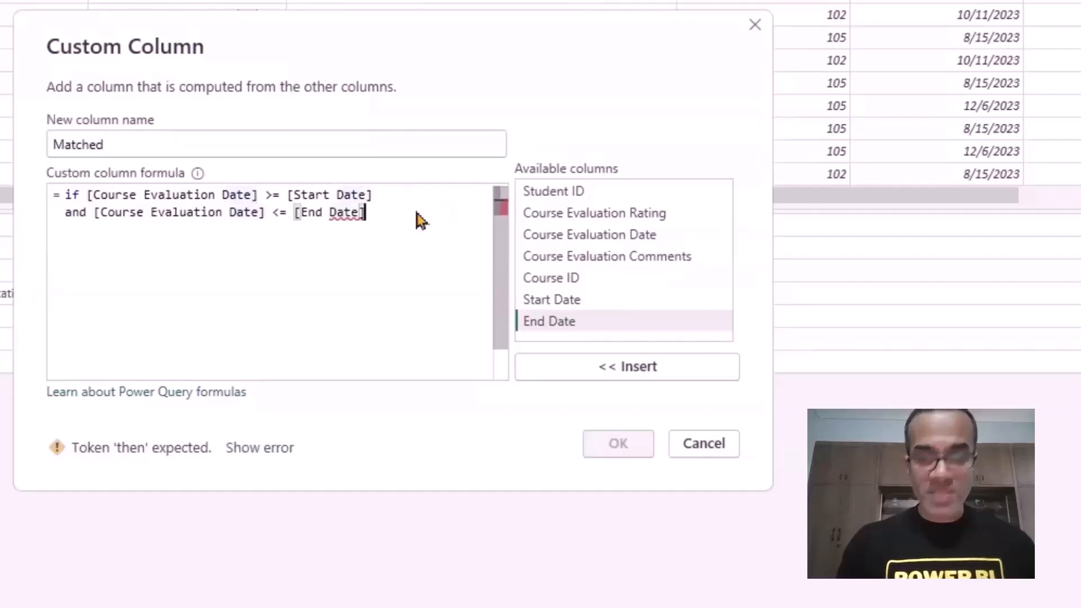
{"action": "type", "text": "then true"}
{"action": "type", "text": "else false"}
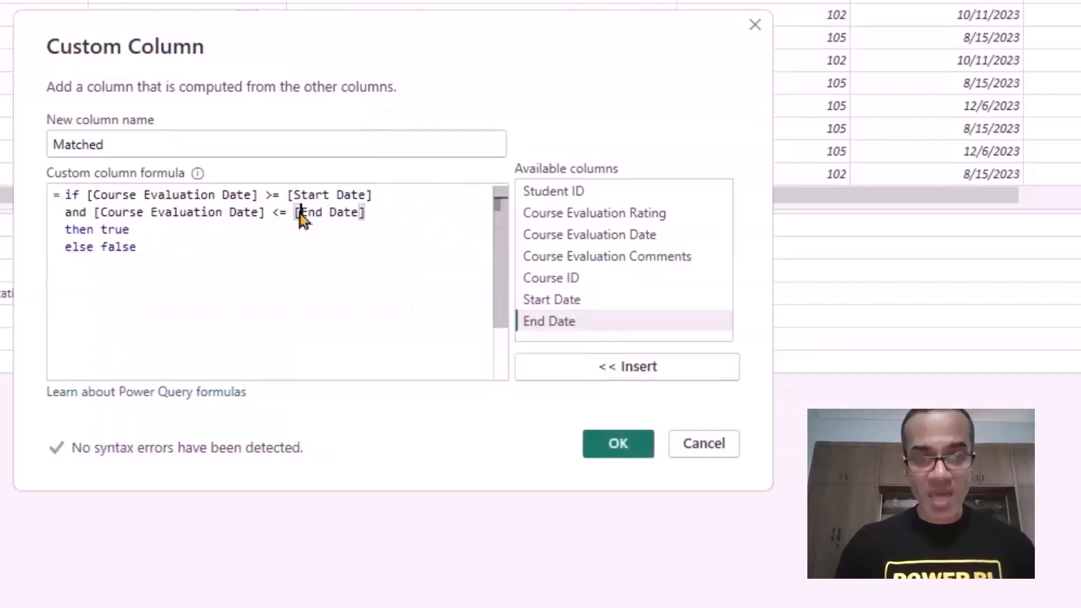
{"action": "left_click", "coordinate": [618, 443]}
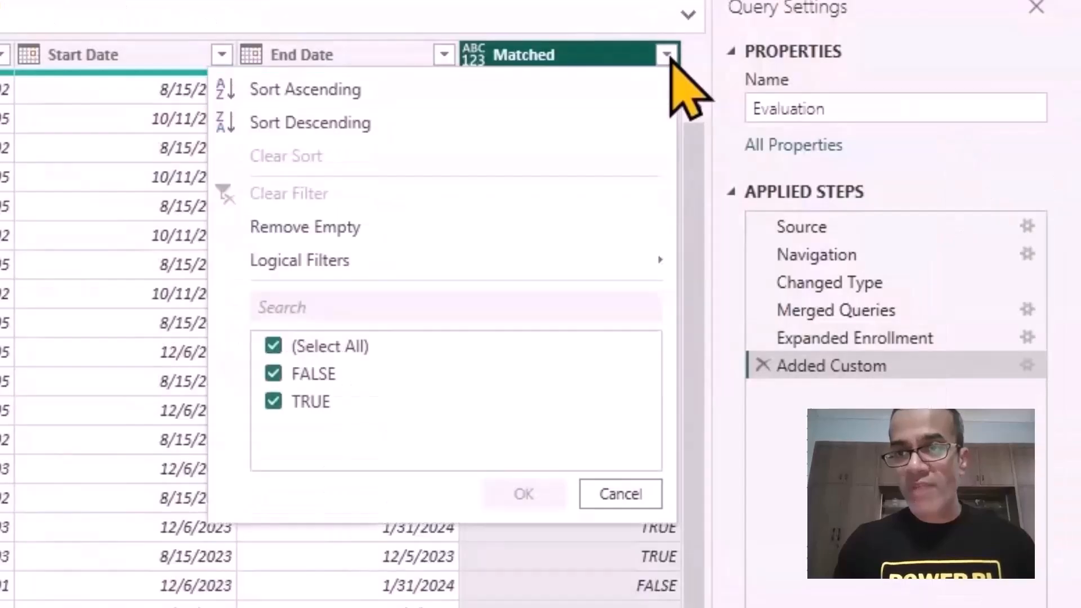
Step: Filter the Matched column to TRUE only, leaving 20 evaluation rows
{"action": "left_click", "coordinate": [273, 345]}
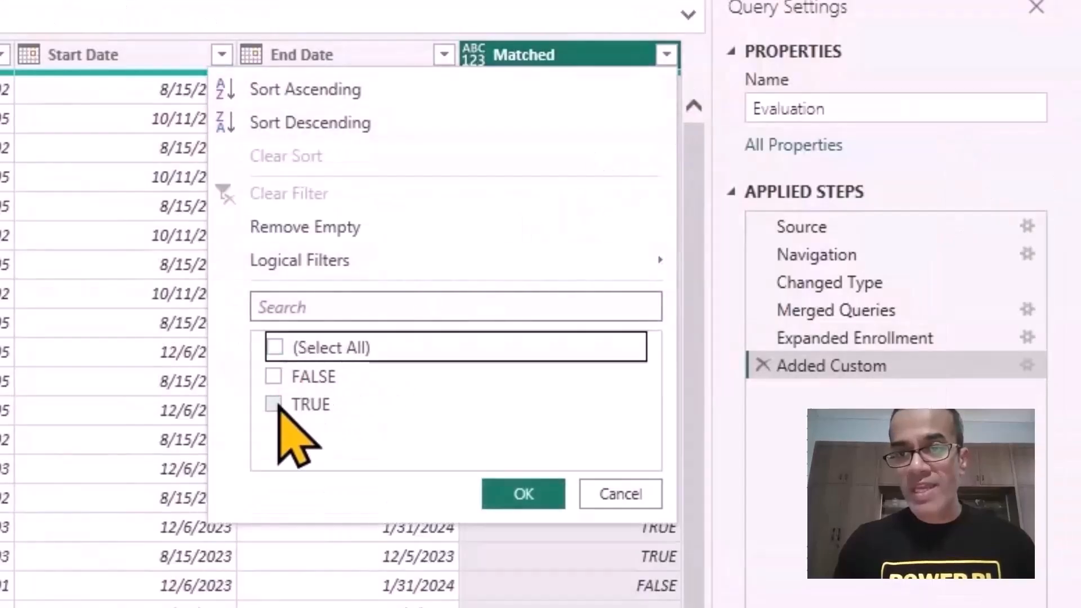
{"action": "left_click", "coordinate": [522, 493]}
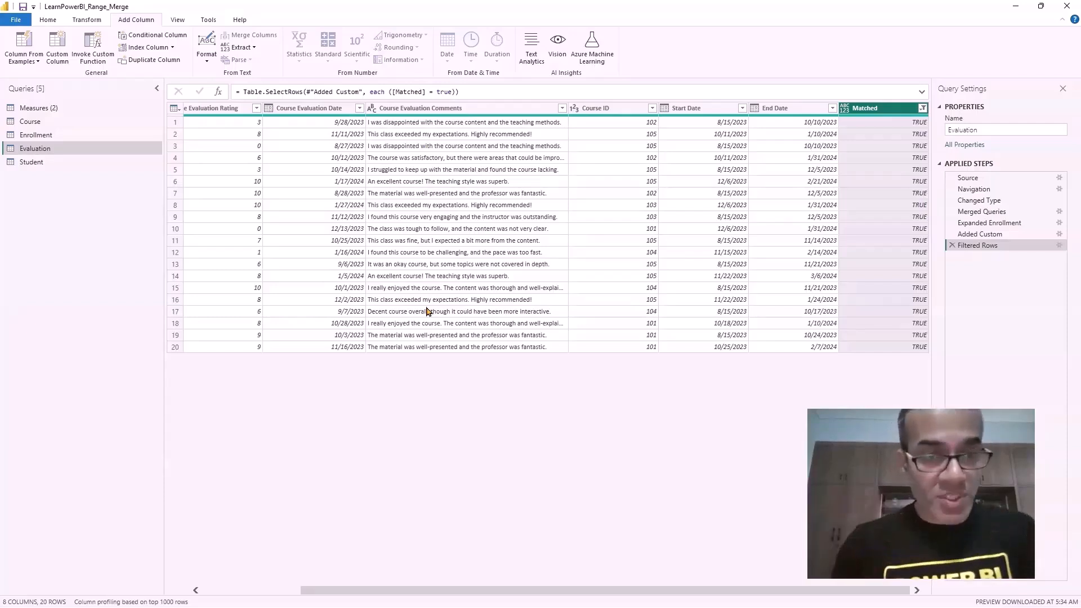
{"action": "mouse_move", "coordinate": [560, 358]}
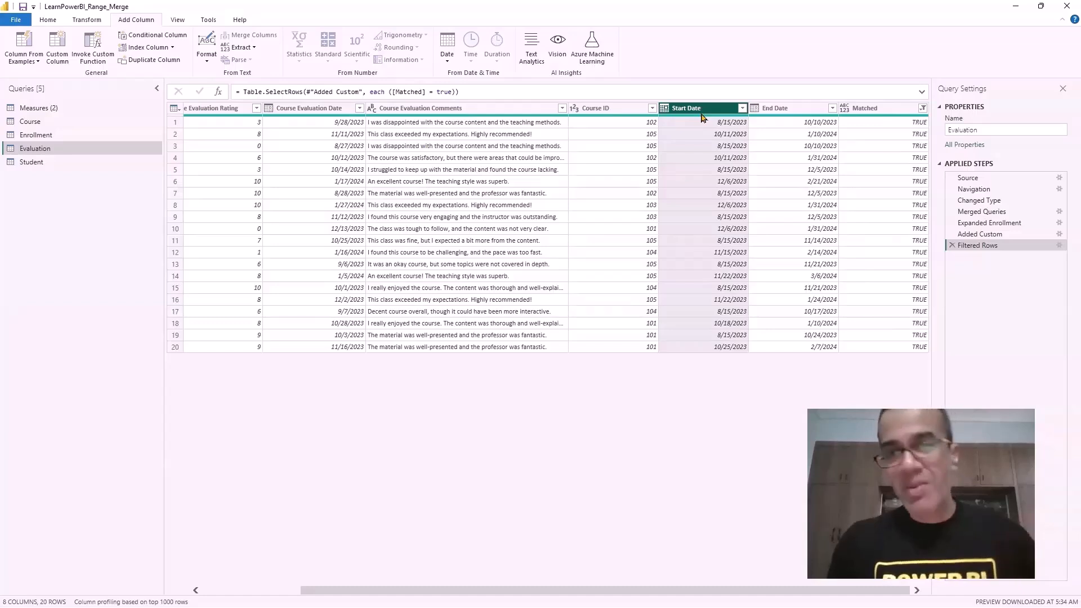
{"action": "left_click", "coordinate": [787, 108]}
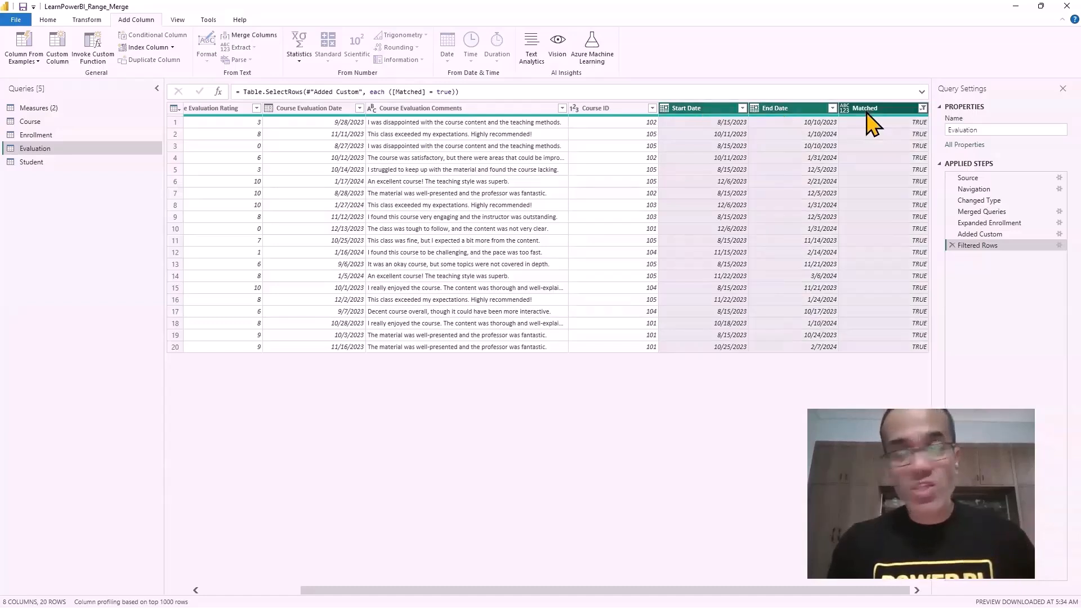
Step: Remove the Start Date, End Date and Matched helper columns from the Evaluation query
{"action": "right_click", "coordinate": [876, 108]}
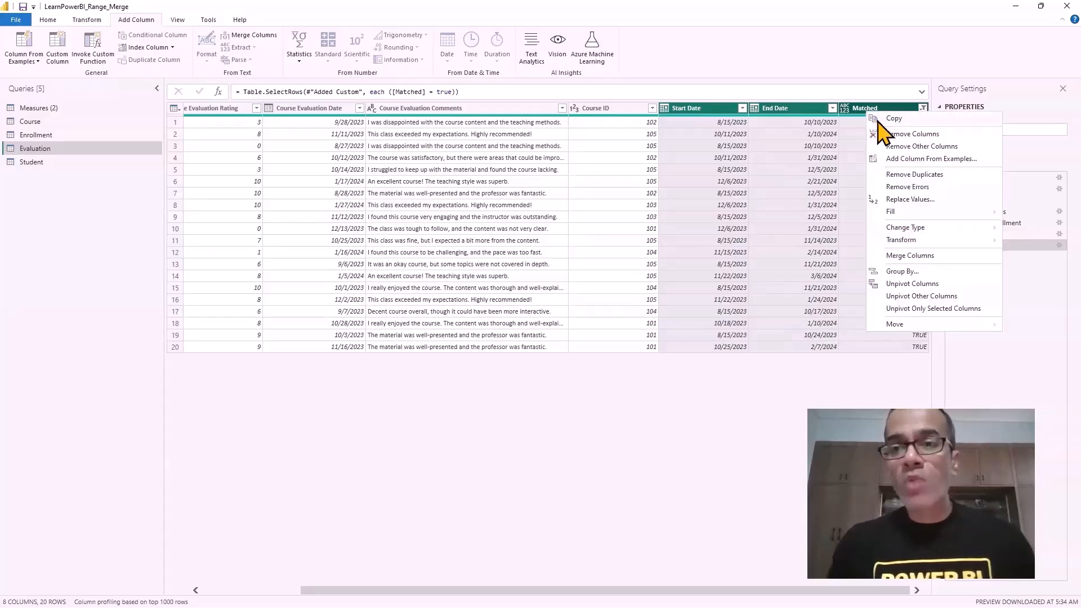
{"action": "left_click", "coordinate": [915, 134]}
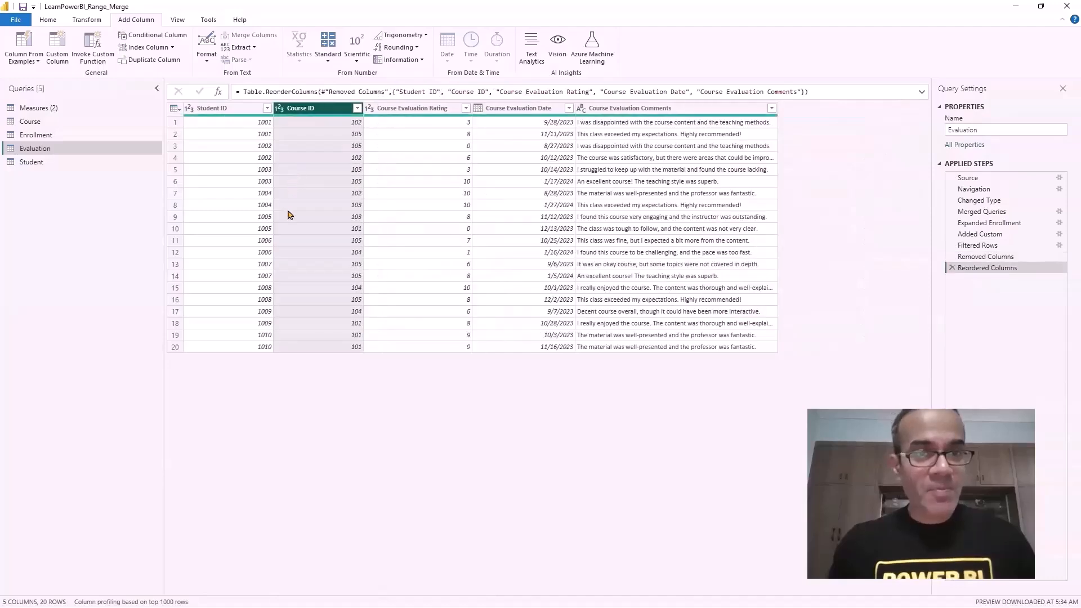
{"action": "mouse_move", "coordinate": [309, 181]}
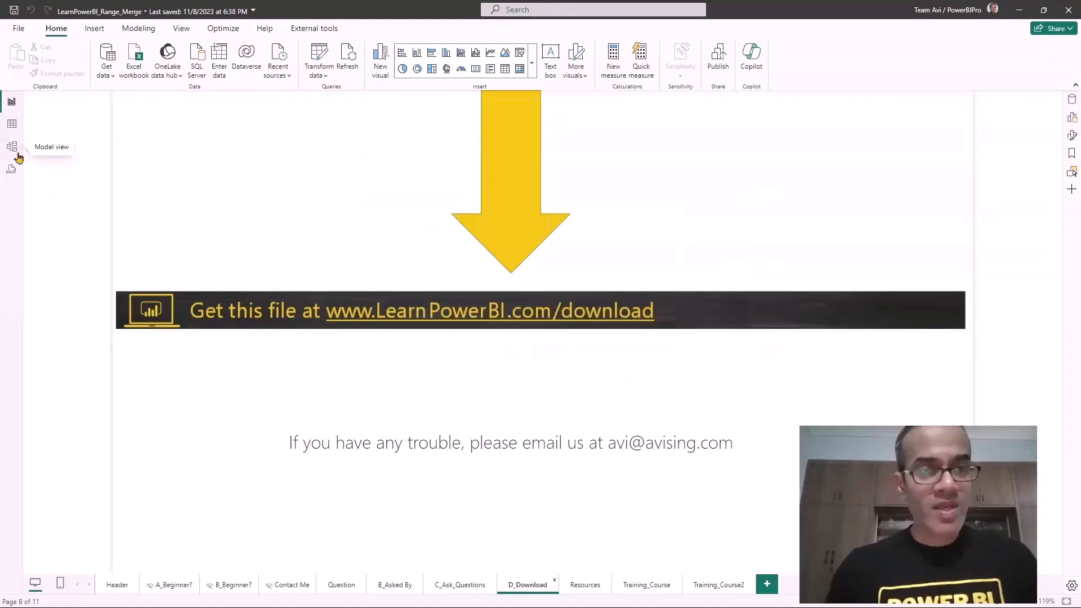
Step: Rearrange the table cards in model view and inspect Enrollment's Course ID relationship to Course
{"action": "left_click", "coordinate": [12, 147]}
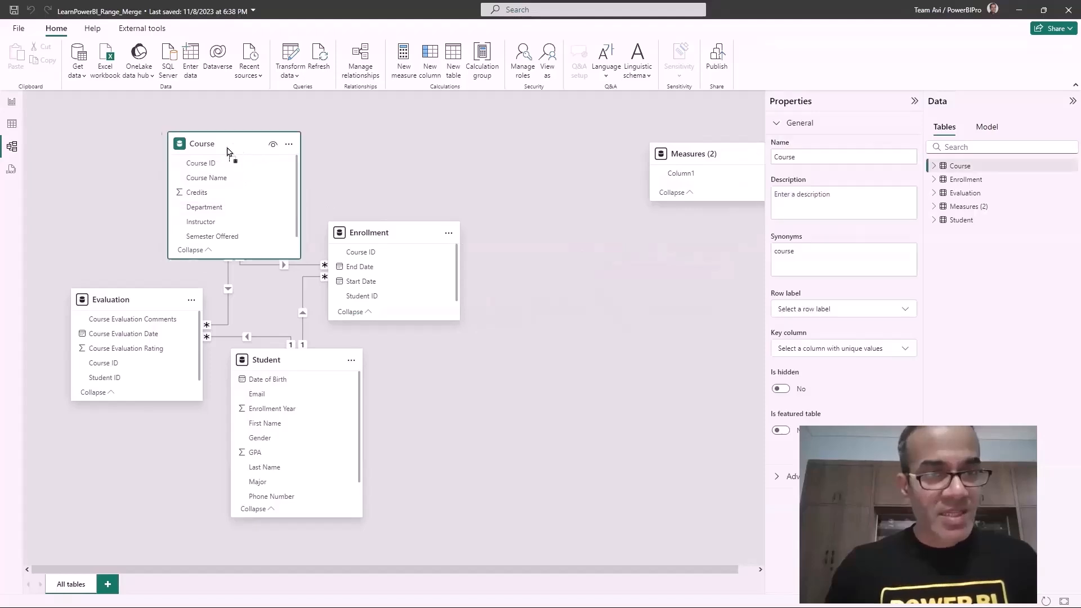
{"action": "left_click_drag", "start_coordinate": [228, 144], "coordinate": [142, 143]}
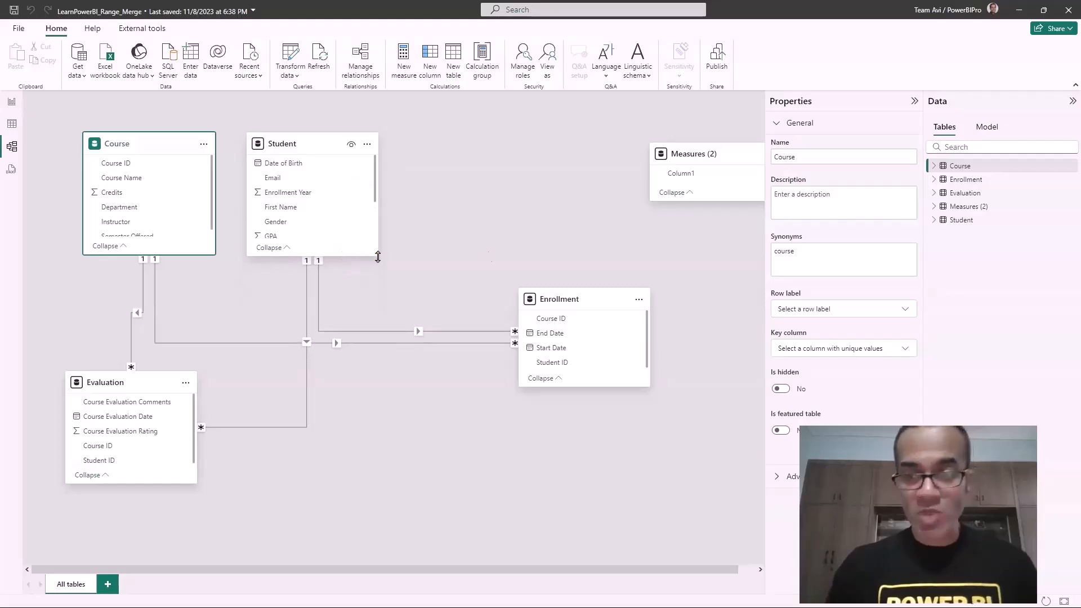
{"action": "mouse_move", "coordinate": [489, 257]}
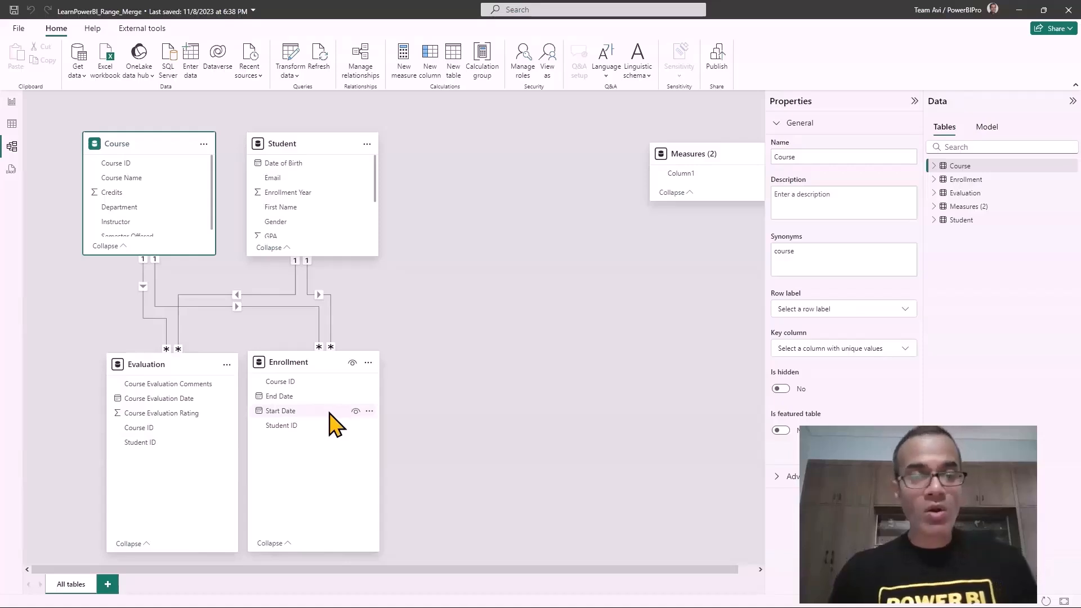
{"action": "mouse_move", "coordinate": [297, 363]}
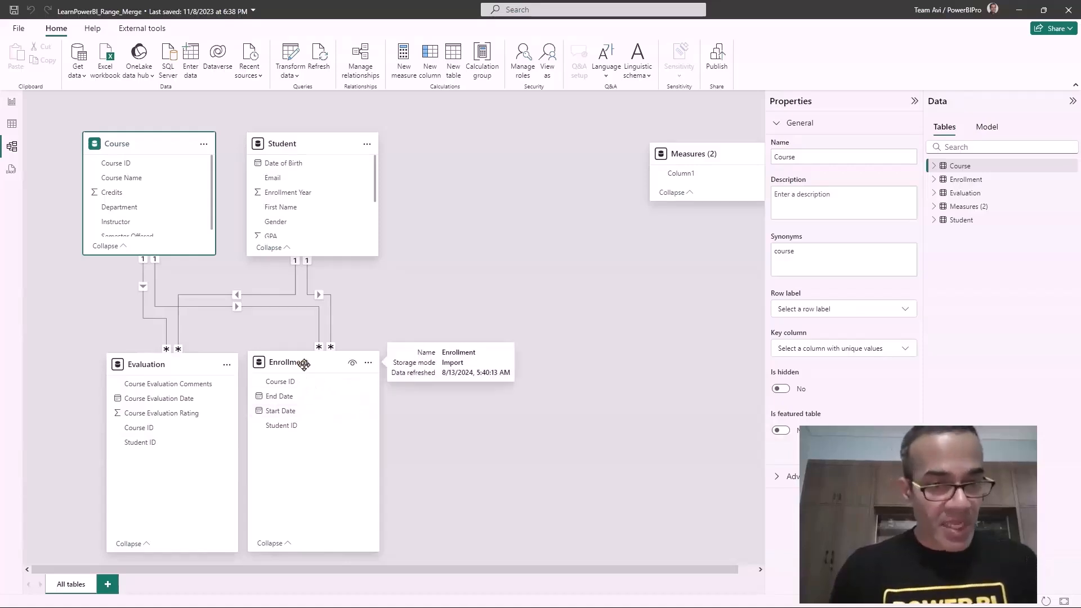
{"action": "left_click", "coordinate": [289, 362]}
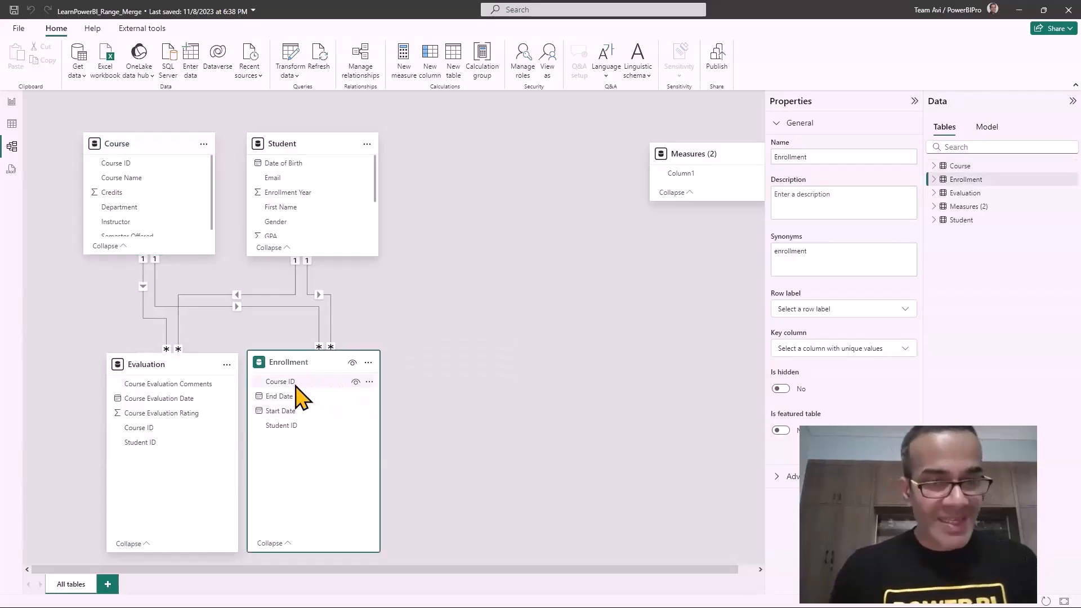
{"action": "left_click", "coordinate": [280, 382]}
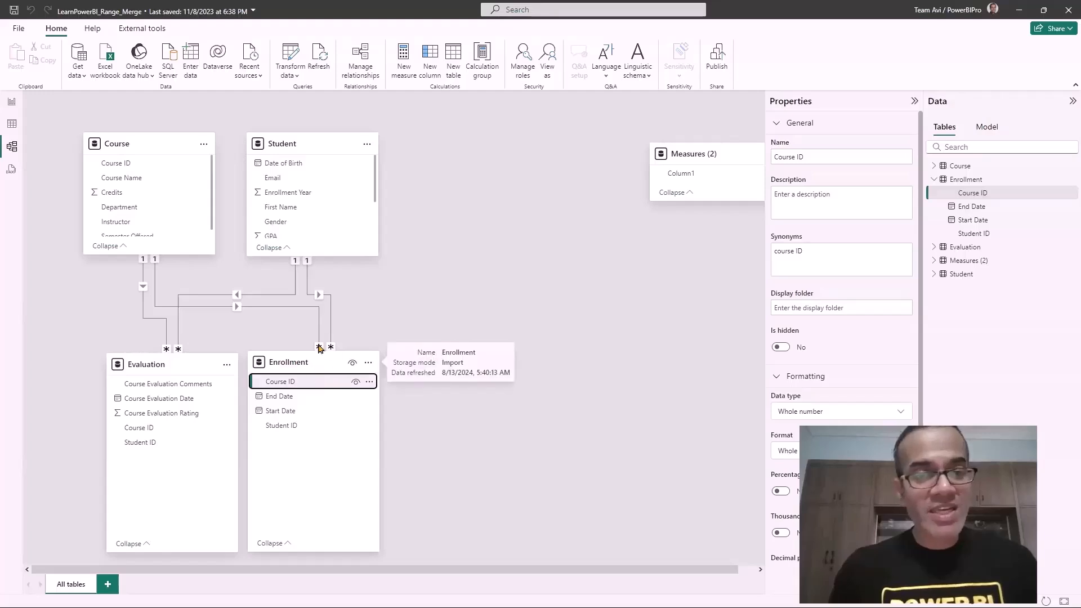
{"action": "left_click", "coordinate": [237, 306]}
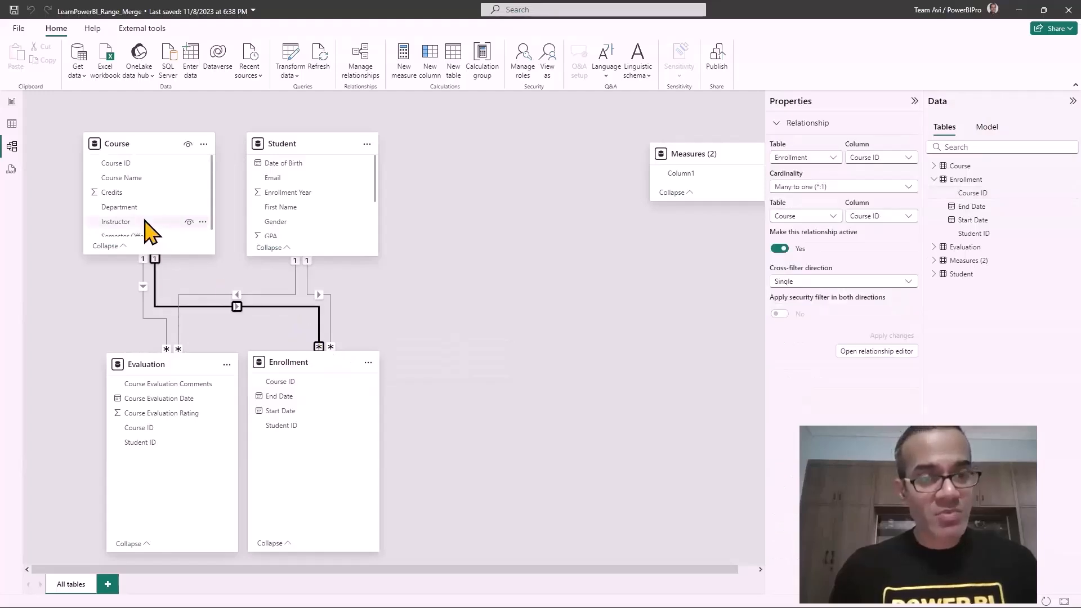